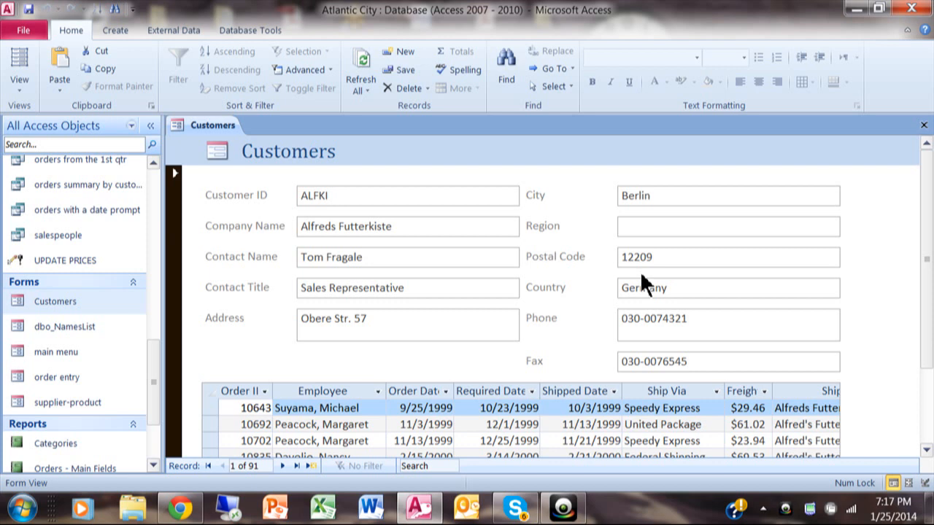
mouse_move(555, 198)
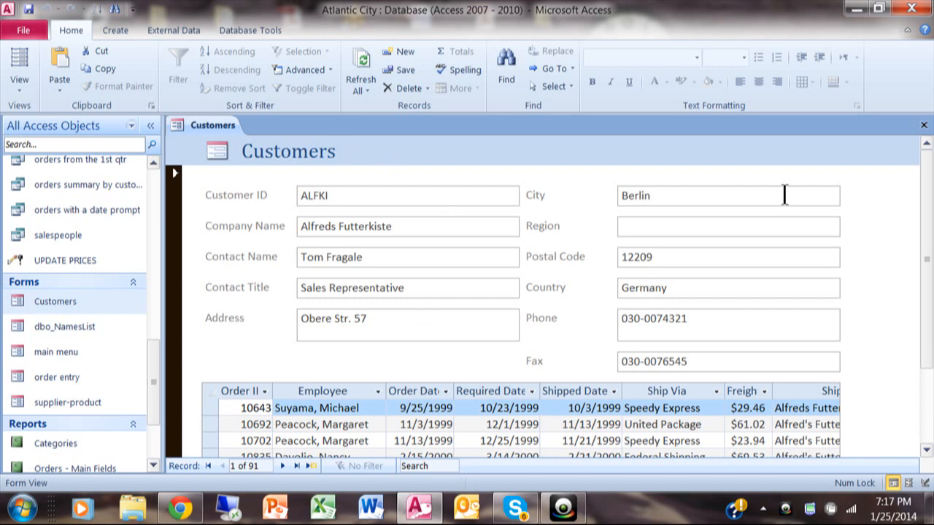
mouse_move(330, 430)
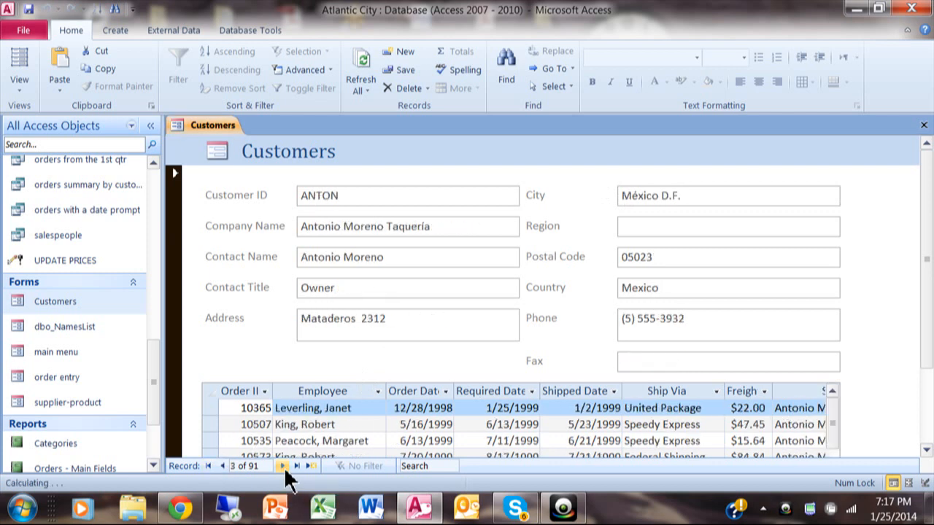
Find 'John' across the current document matching any part of a field, landing on Hungry Owl All-Night Grocers.
left_click(226, 467)
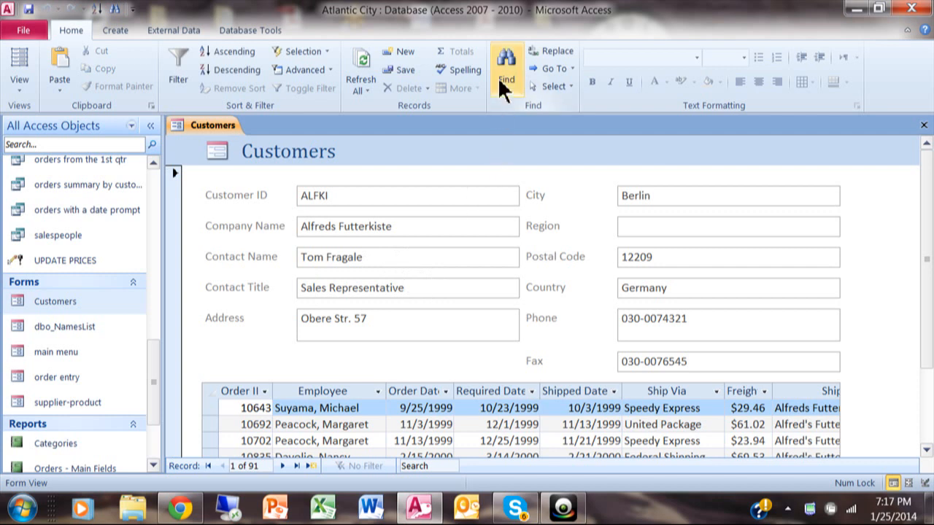
left_click(505, 64)
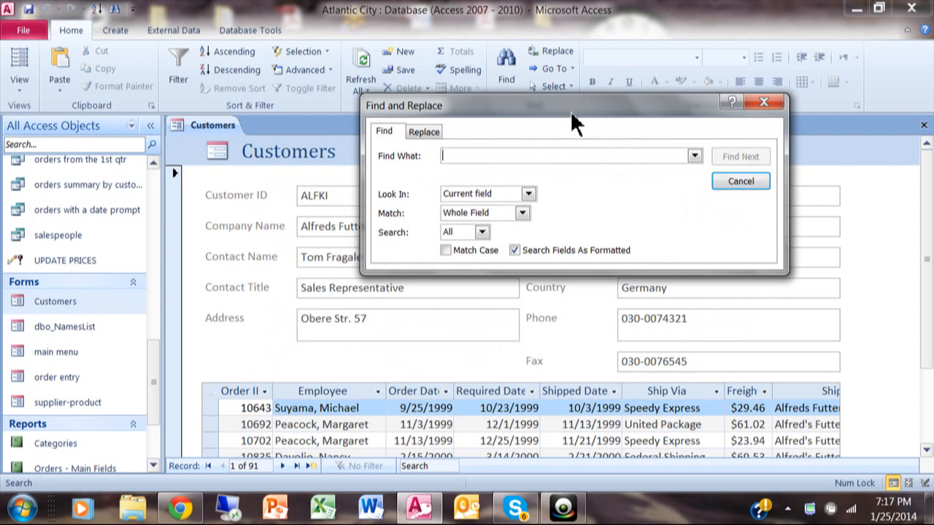
mouse_move(556, 181)
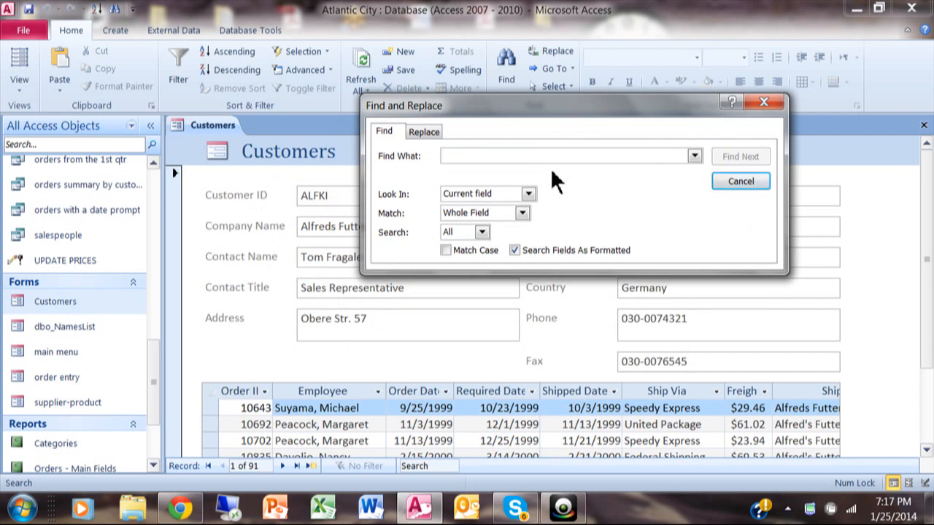
type("John")
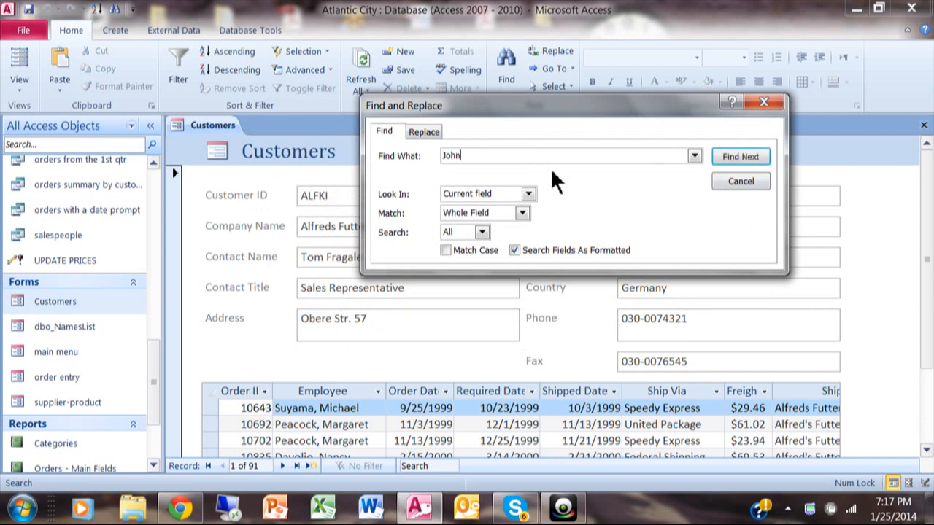
left_click(526, 193)
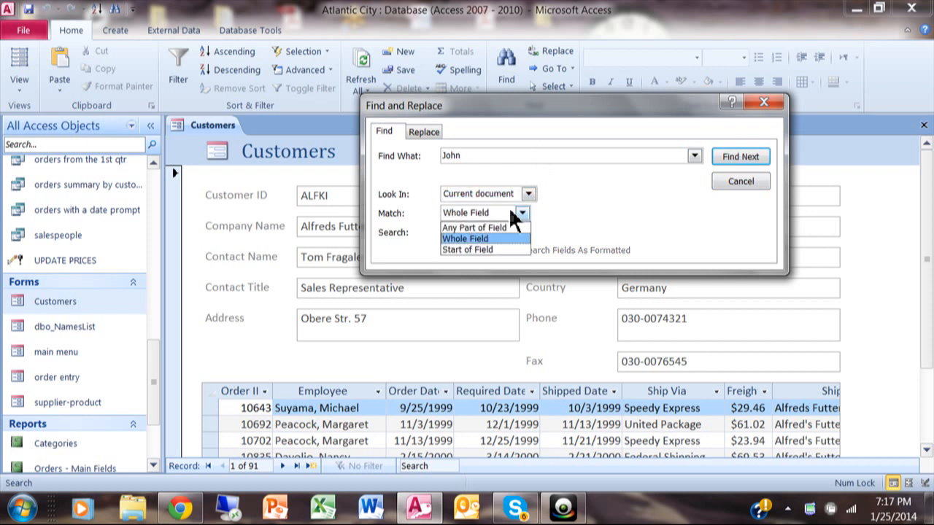
left_click(474, 228)
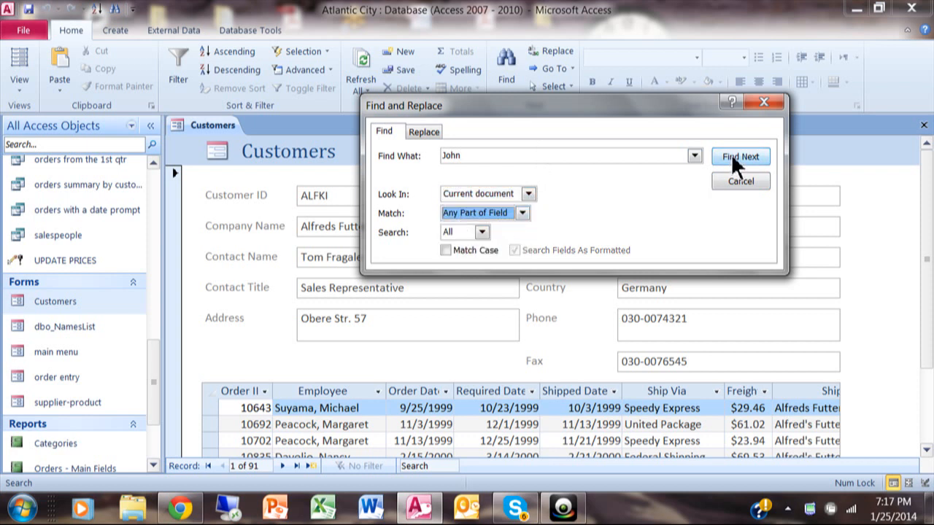
left_click(740, 156)
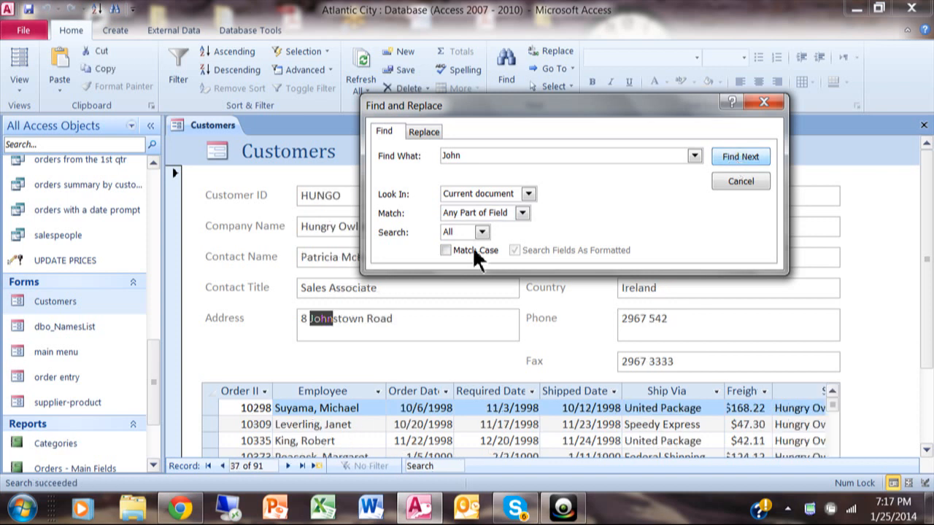
mouse_move(695, 198)
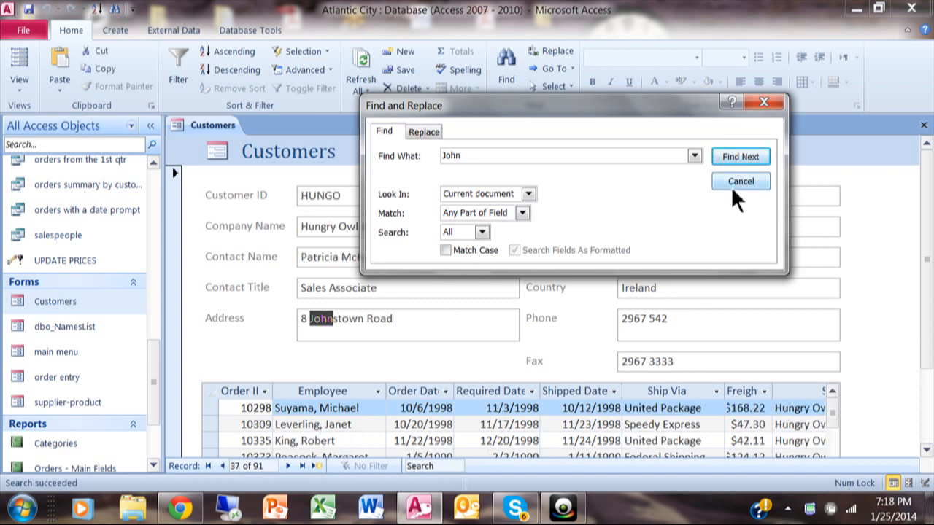
left_click(739, 181)
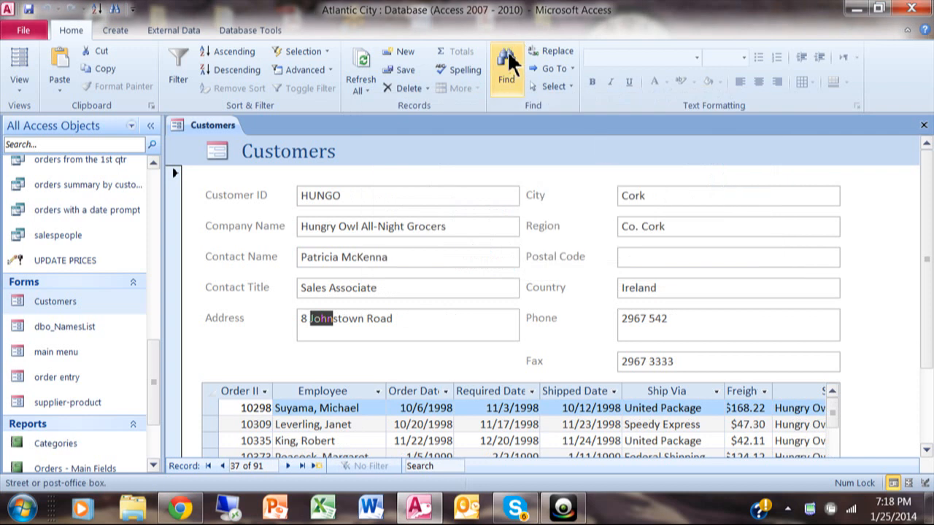
mouse_move(601, 217)
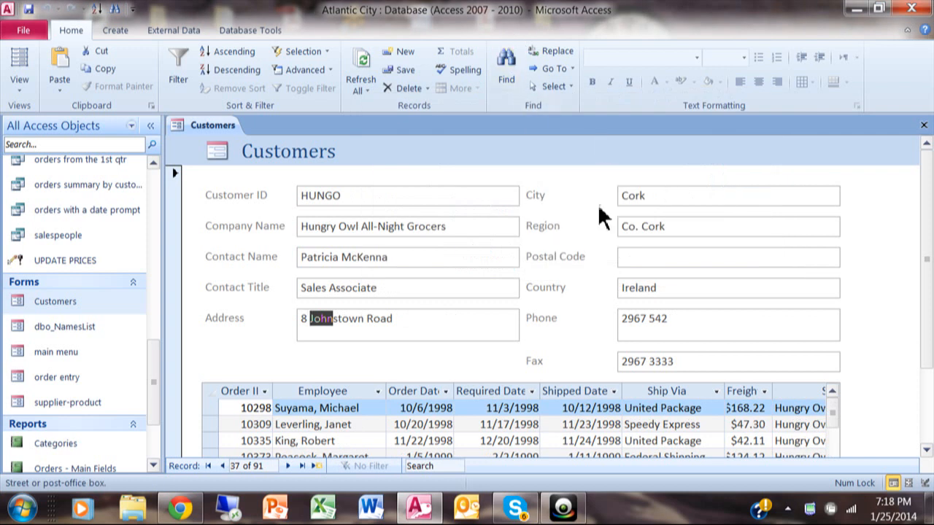
mouse_move(656, 251)
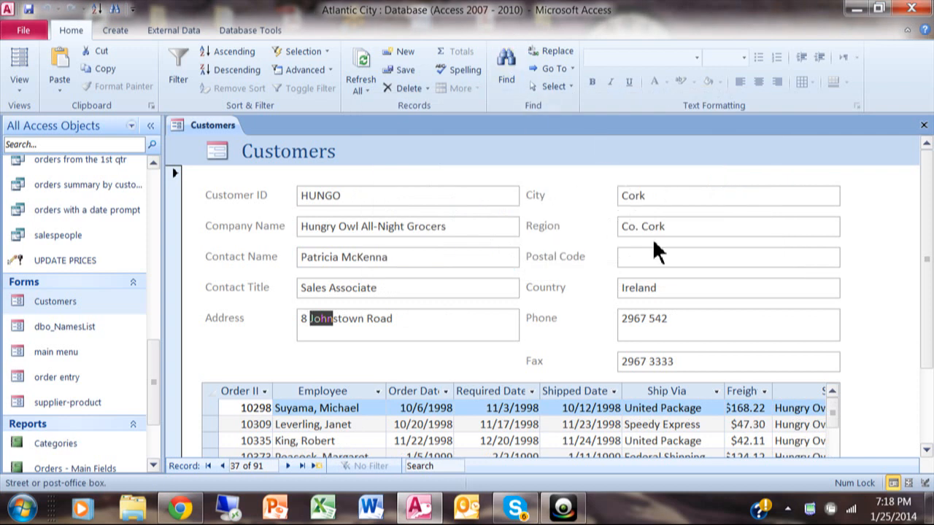
mouse_move(549, 295)
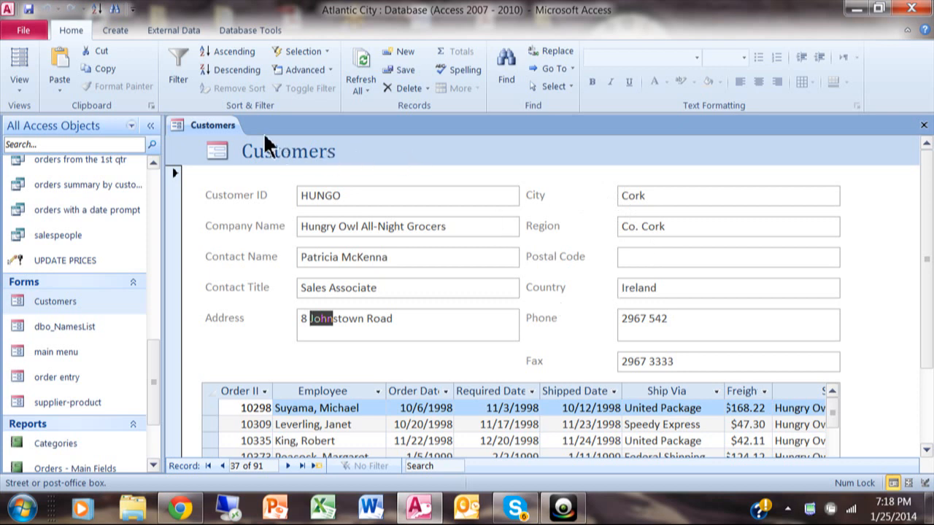
Switch the Customers form to Design View from its tab menu.
right_click(213, 125)
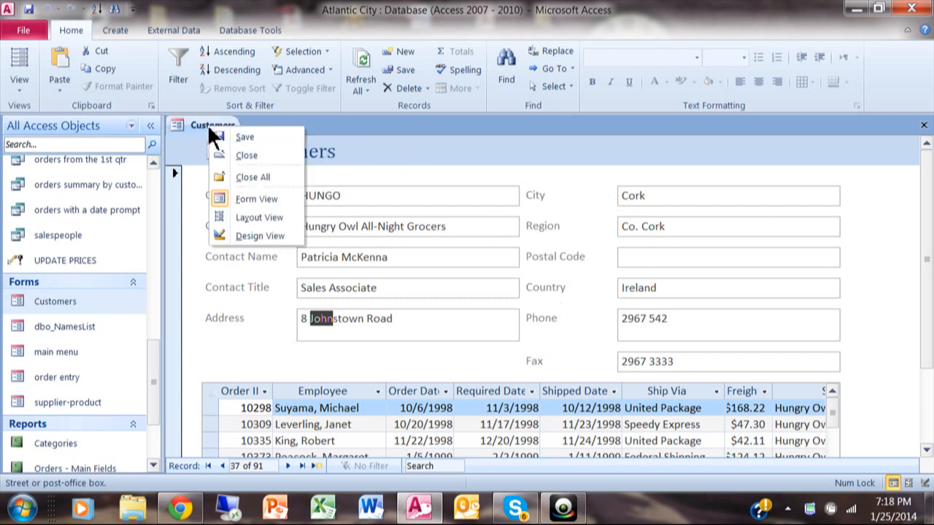
left_click(260, 237)
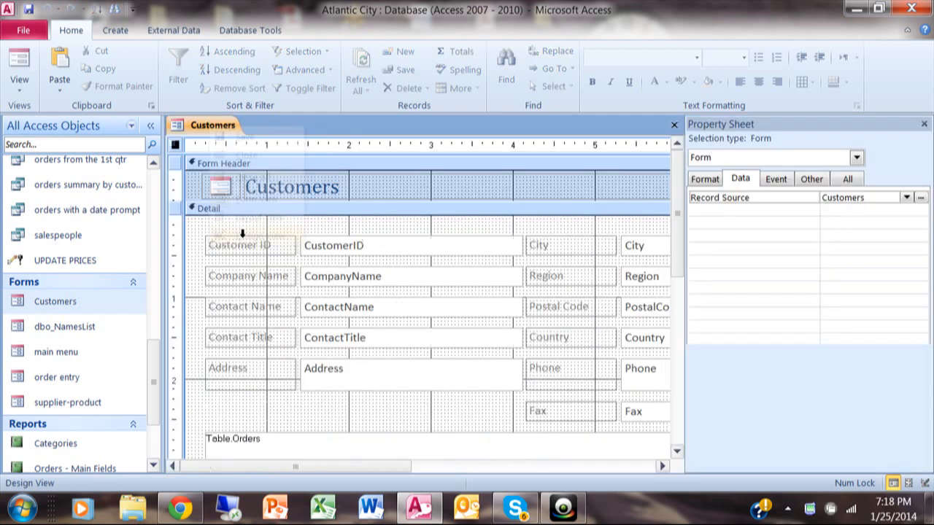
Show the Design ribbon and expand the full Controls gallery.
left_click(315, 29)
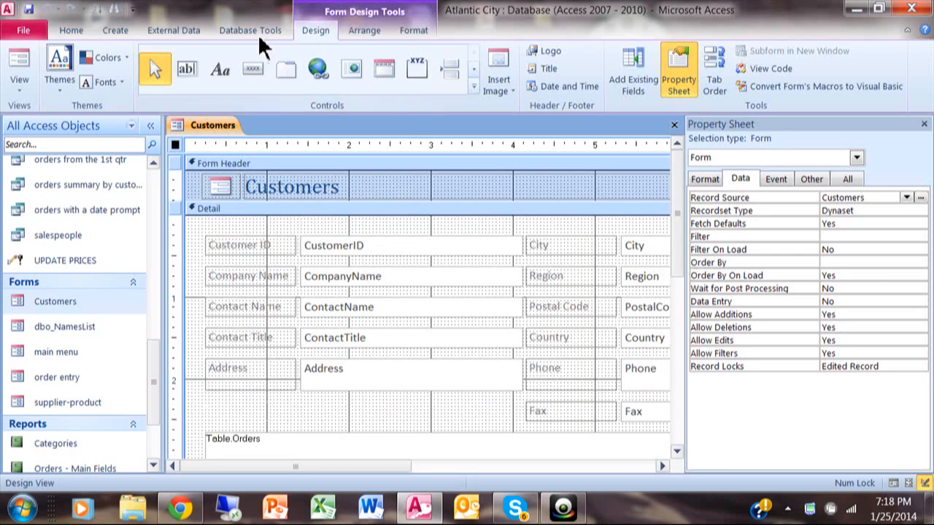
mouse_move(434, 120)
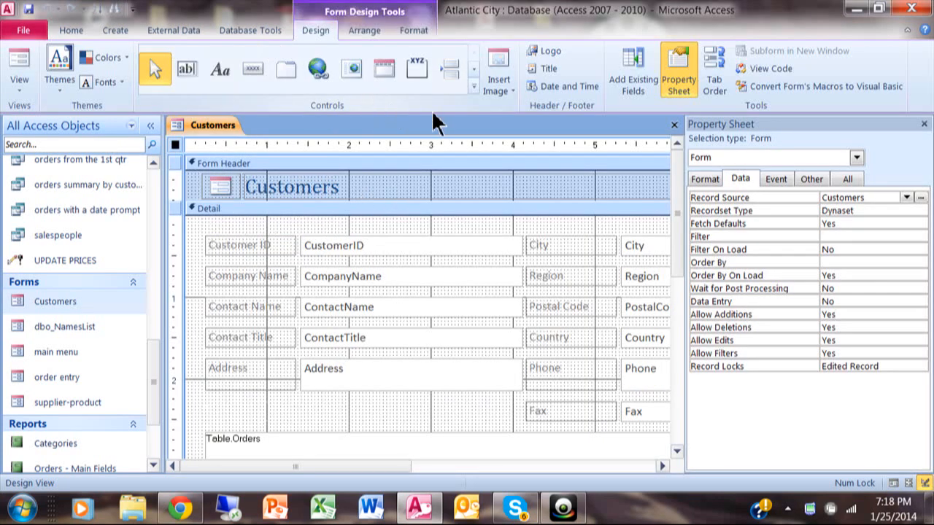
mouse_move(295, 110)
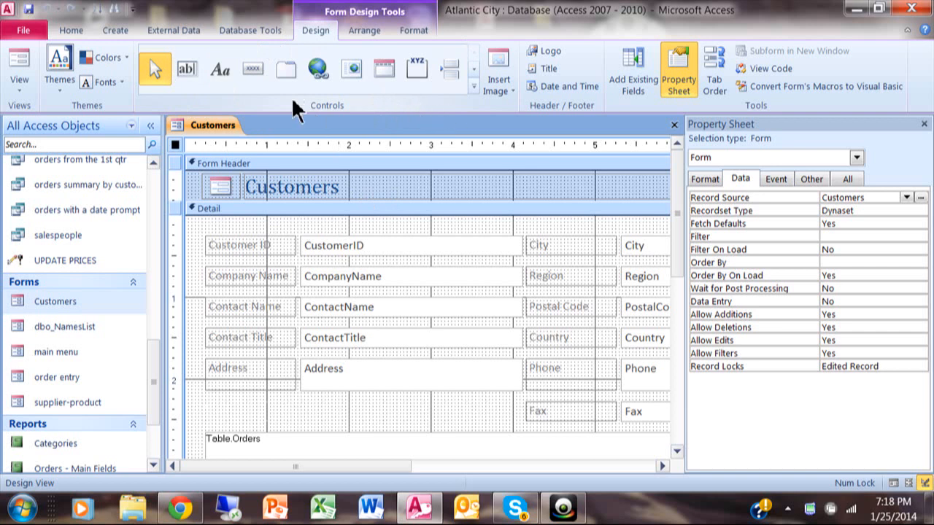
mouse_move(435, 105)
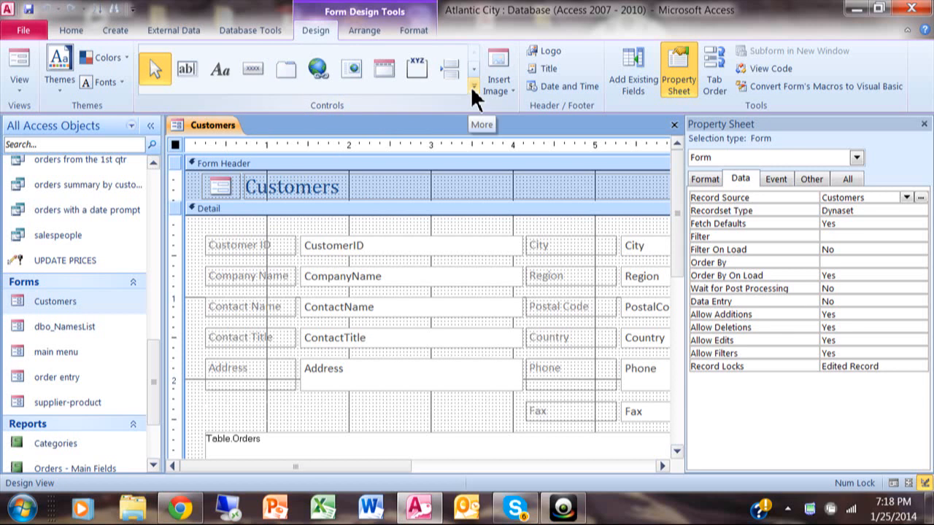
left_click(474, 89)
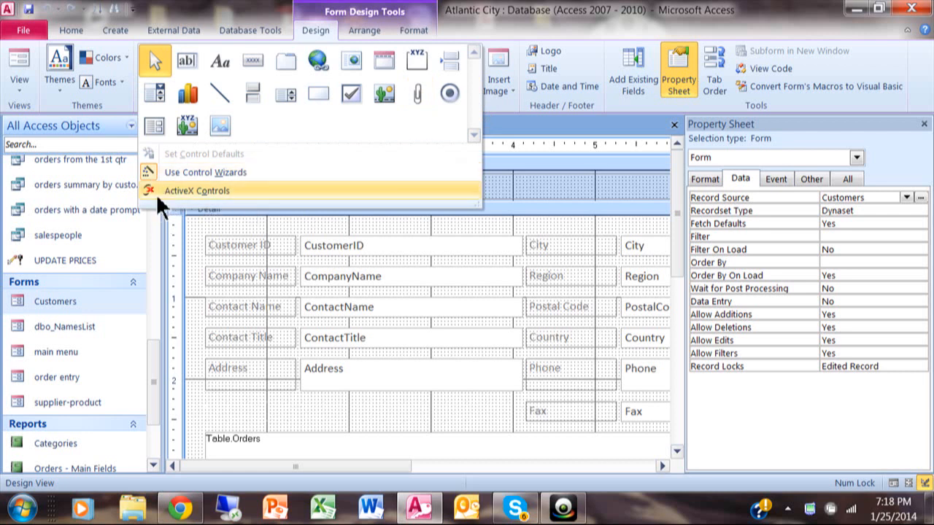
mouse_move(169, 207)
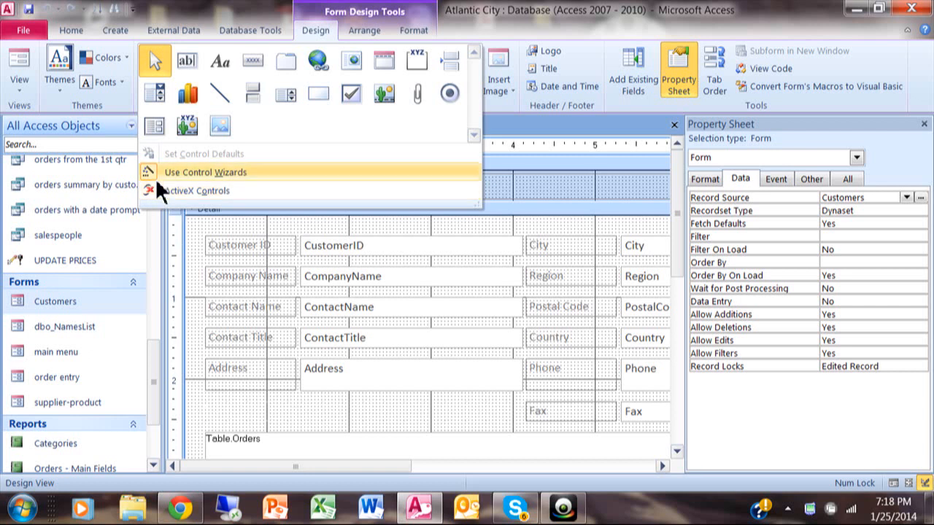
mouse_move(186, 190)
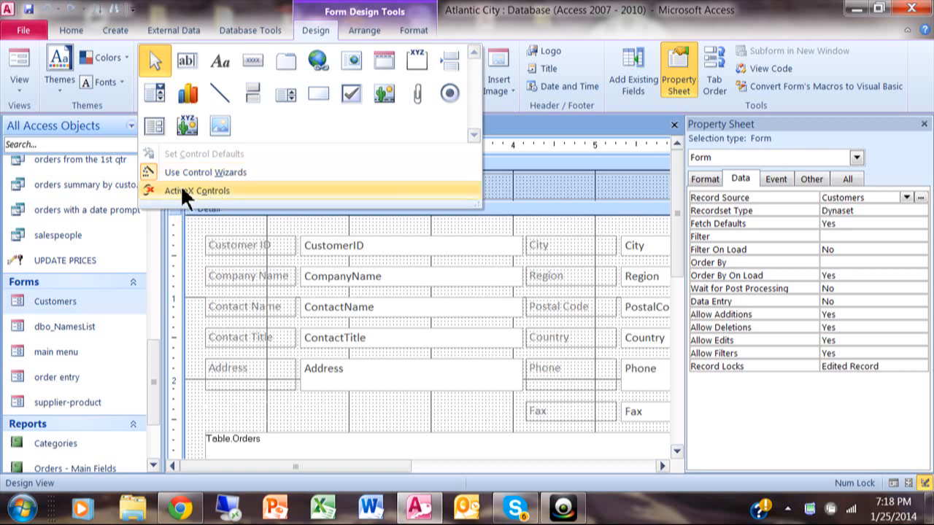
mouse_move(534, 187)
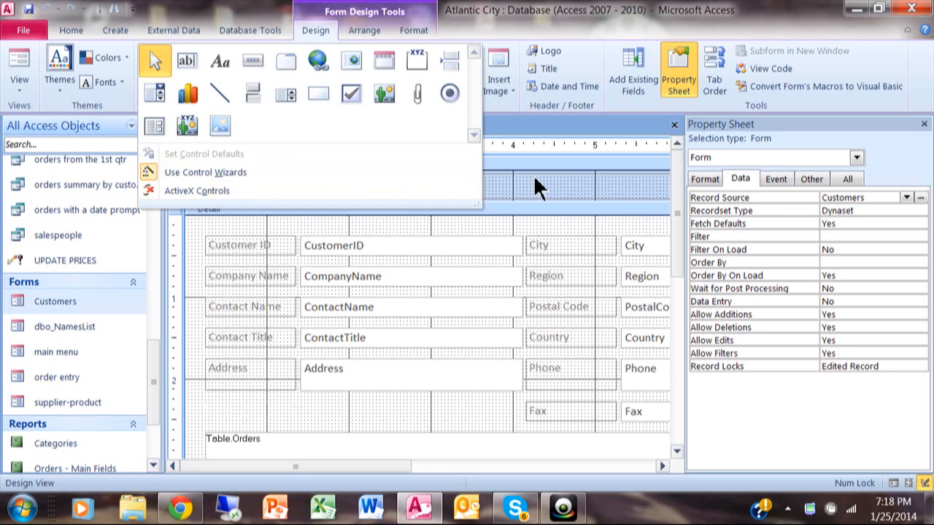
mouse_move(478, 94)
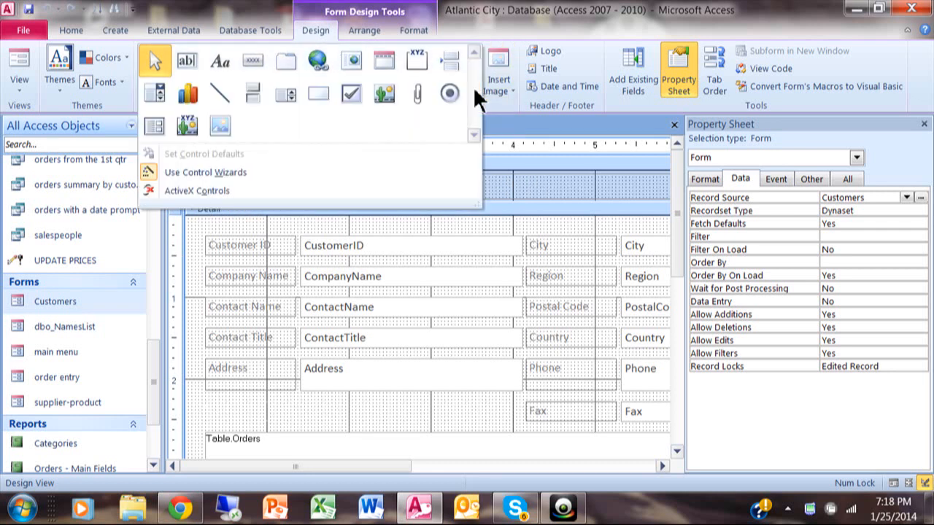
mouse_move(219, 93)
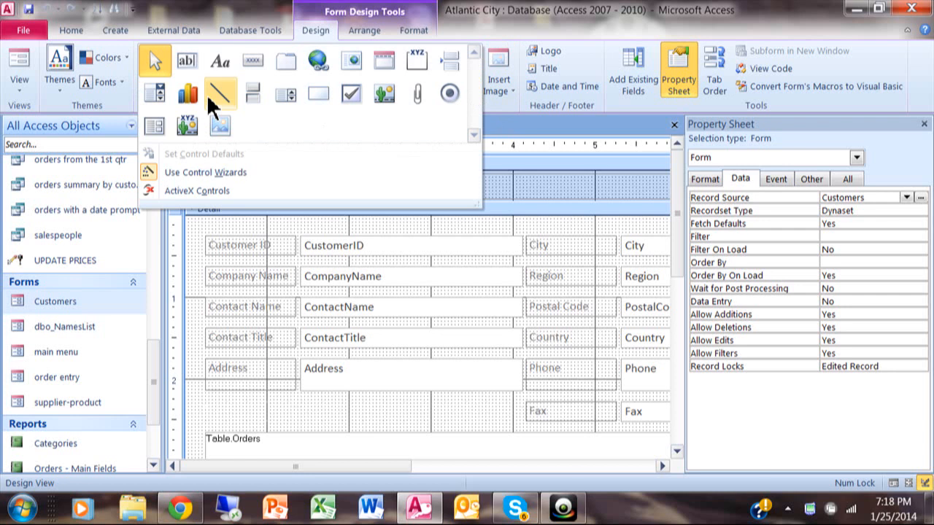
mouse_move(155, 93)
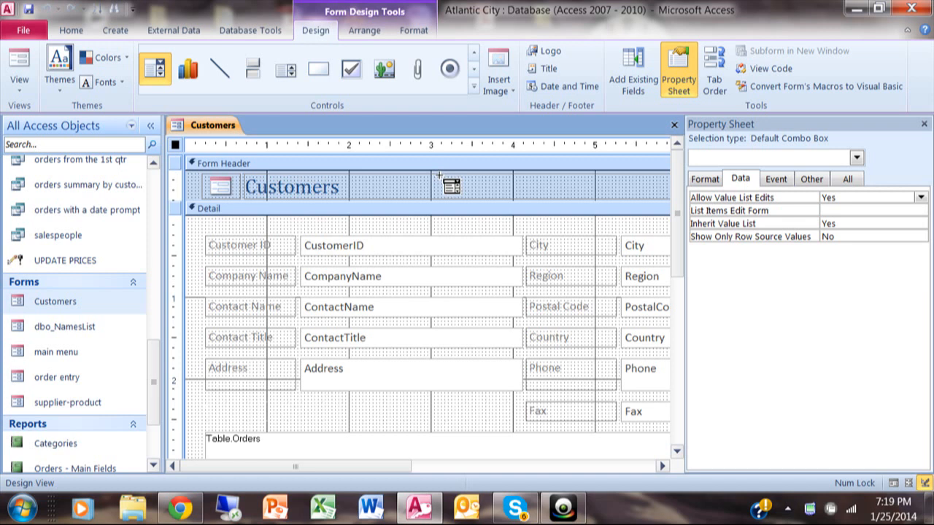
Place a combo box in the Form Header and allow the Combo Box Wizard to start.
left_click(449, 183)
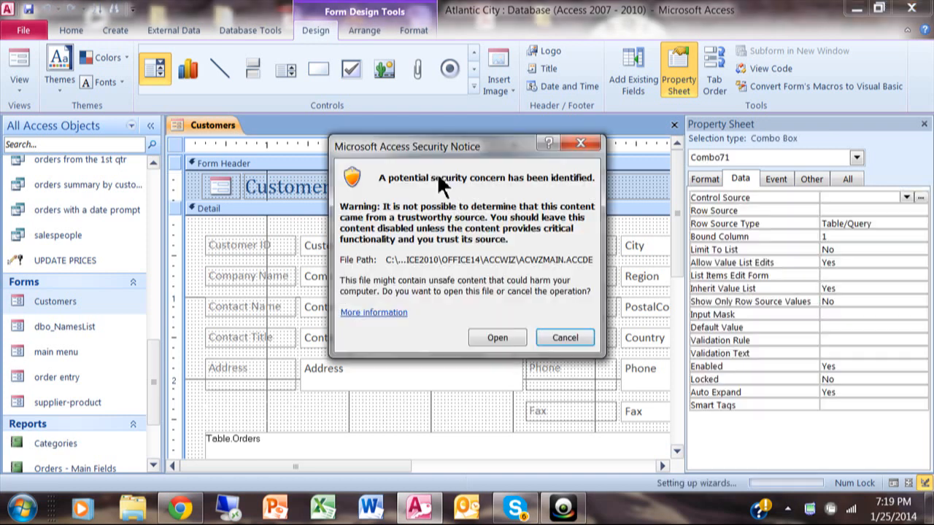
mouse_move(522, 280)
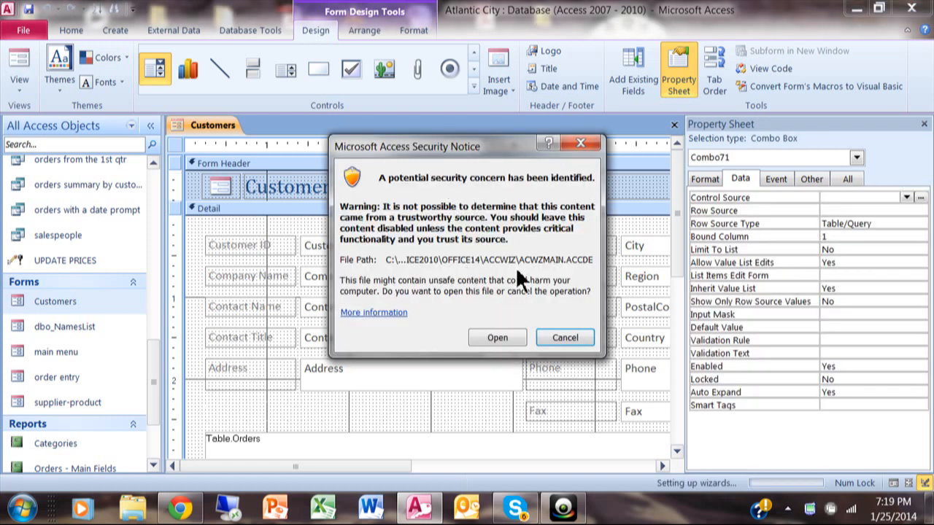
mouse_move(516, 284)
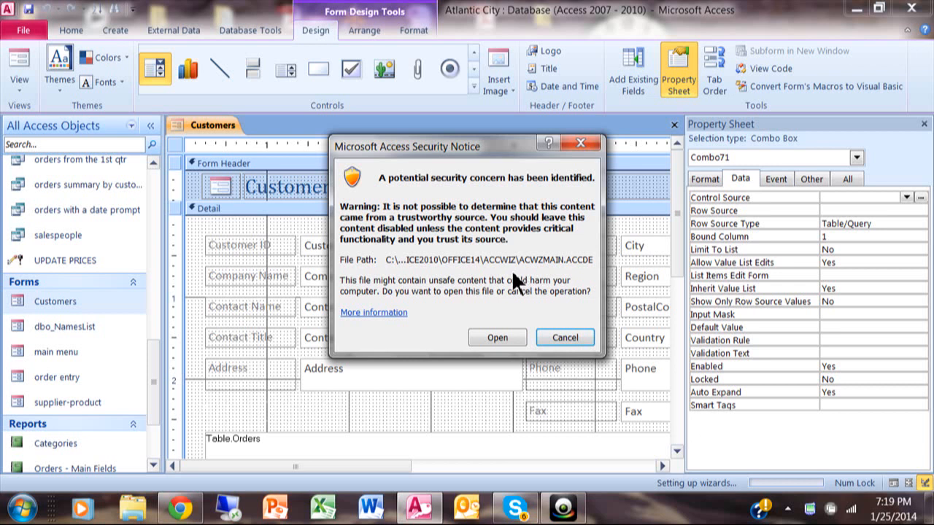
mouse_move(467, 299)
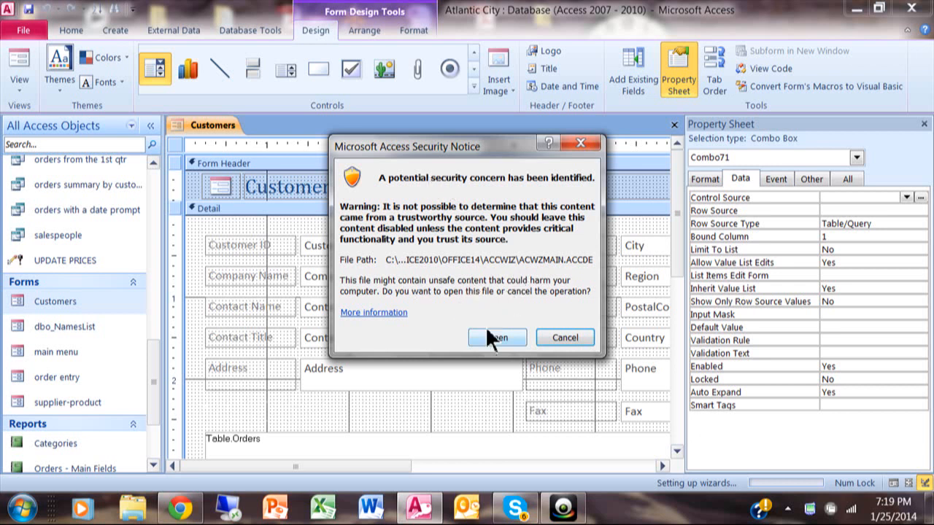
left_click(496, 337)
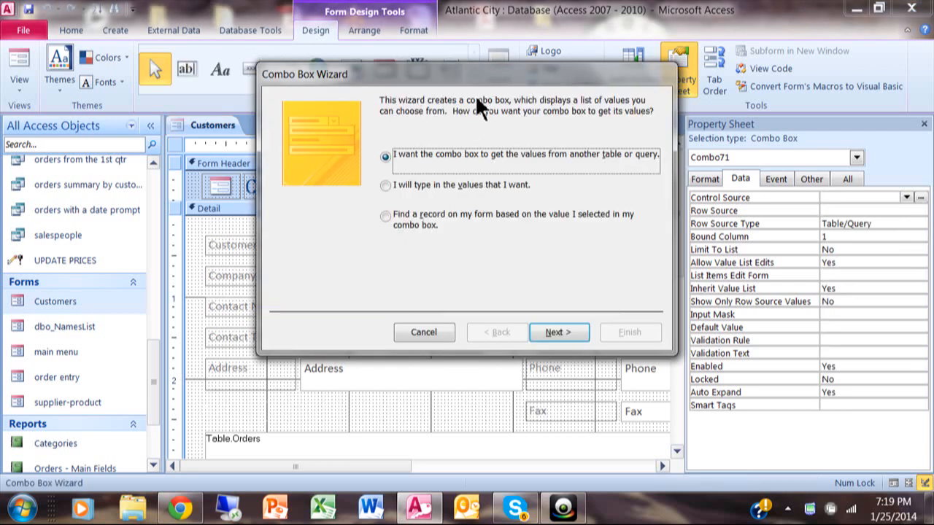
mouse_move(411, 70)
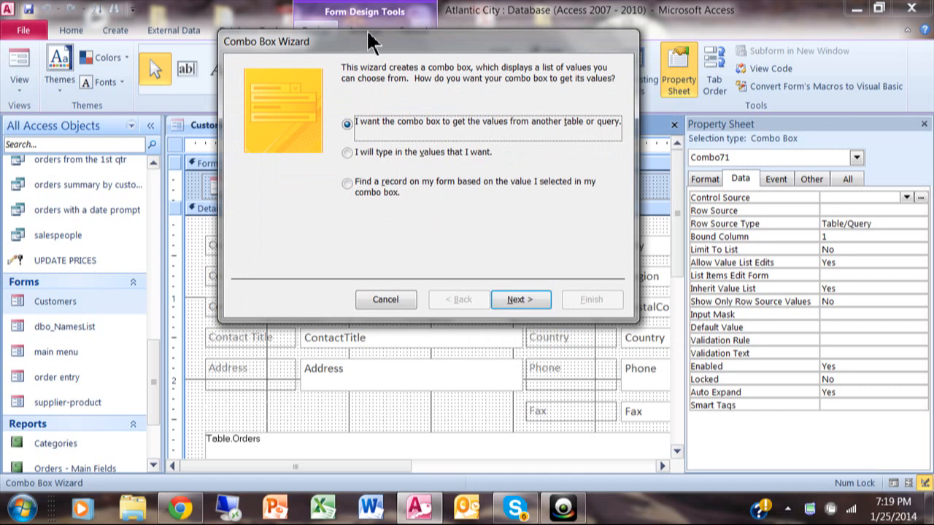
mouse_move(407, 38)
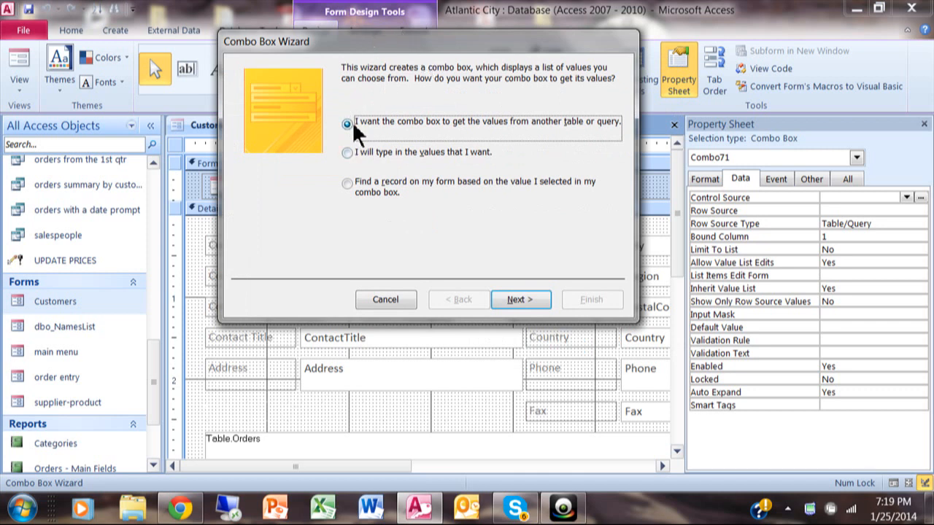
mouse_move(363, 162)
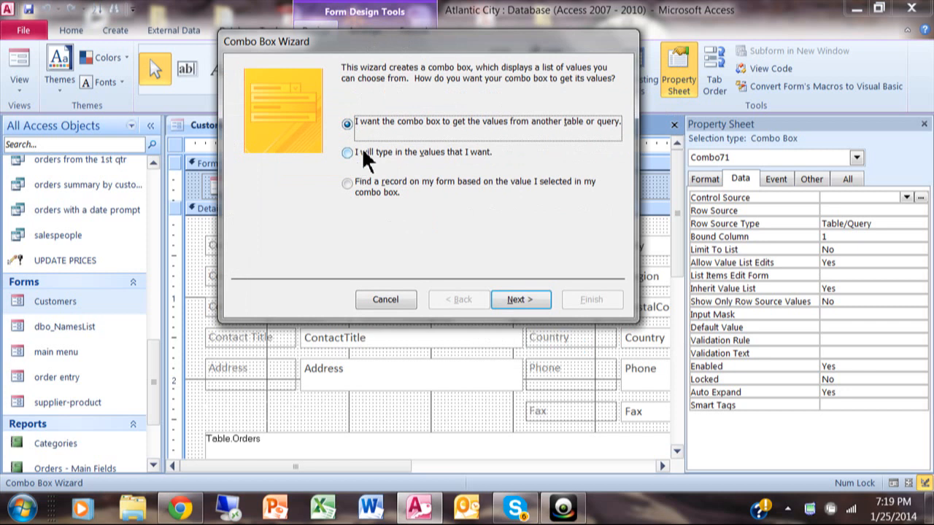
mouse_move(347, 184)
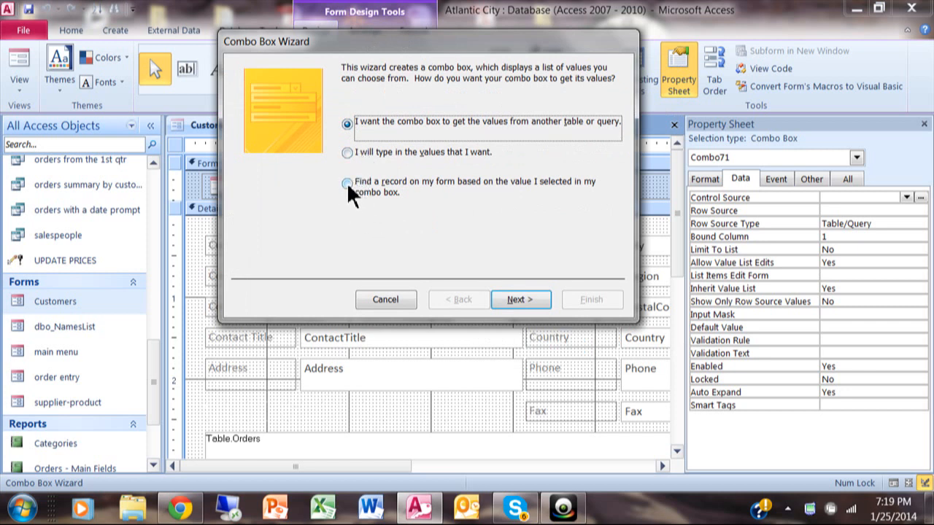
Choose 'Find a record on my form' and add CustomerID and CompanyName as fields.
left_click(348, 184)
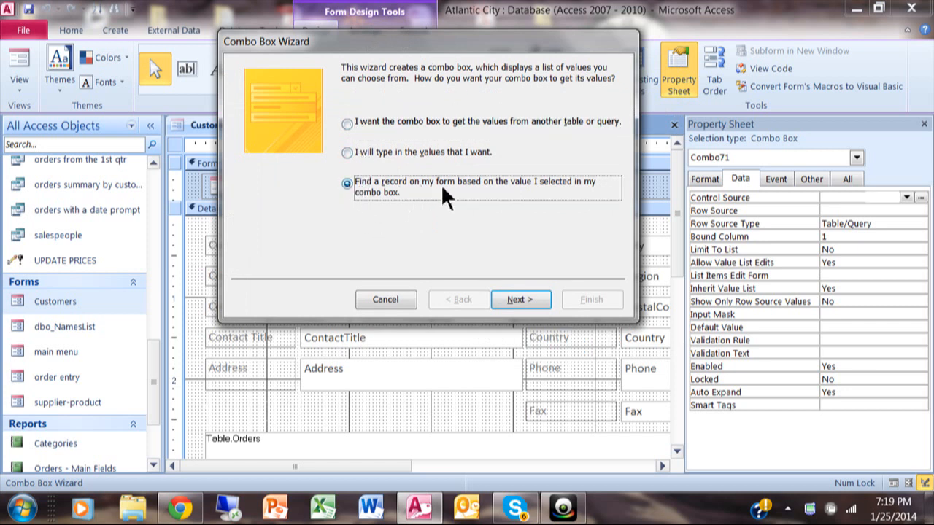
mouse_move(376, 197)
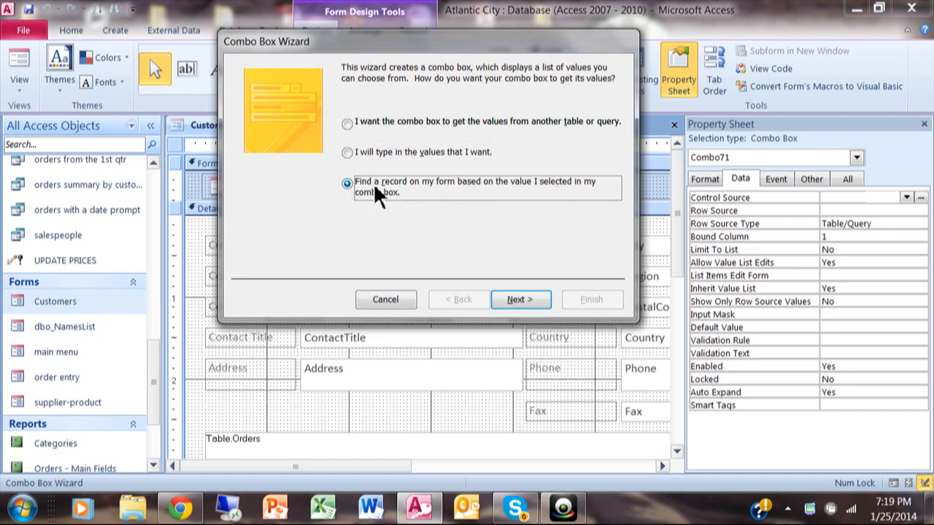
mouse_move(348, 204)
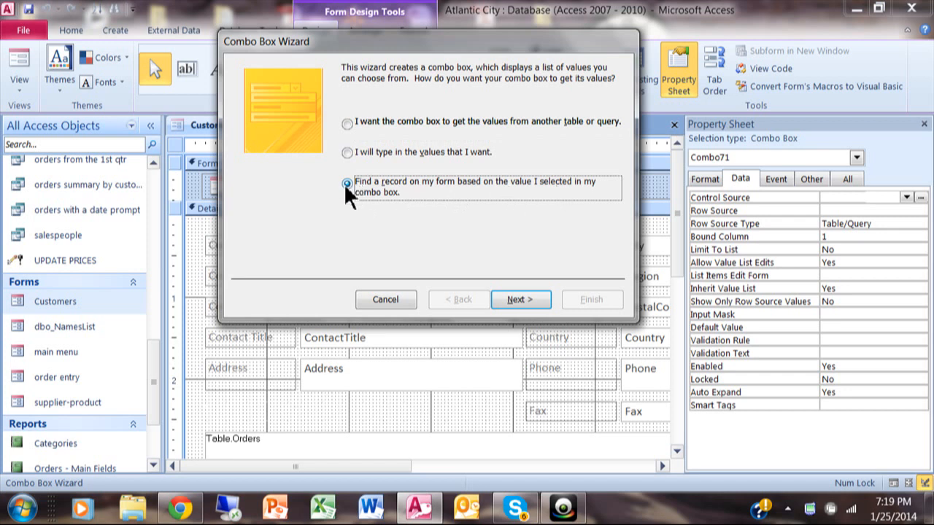
mouse_move(521, 299)
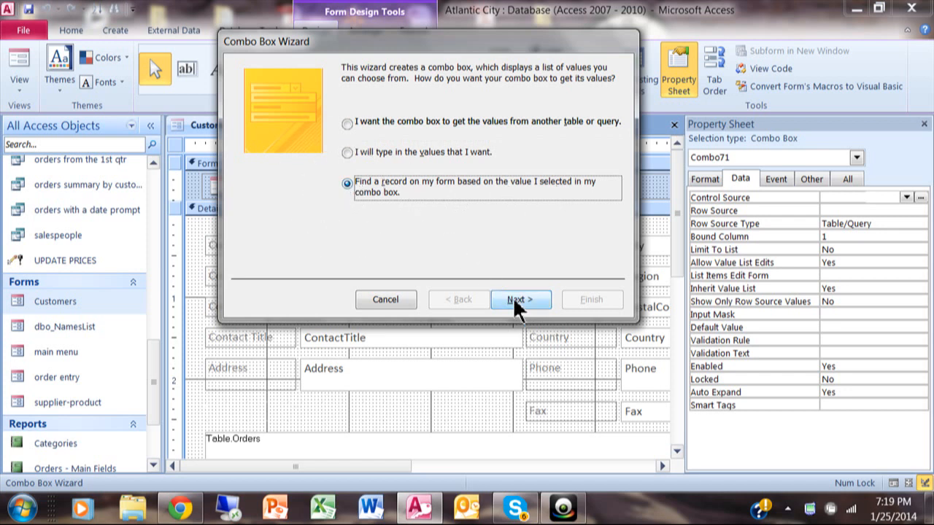
left_click(519, 300)
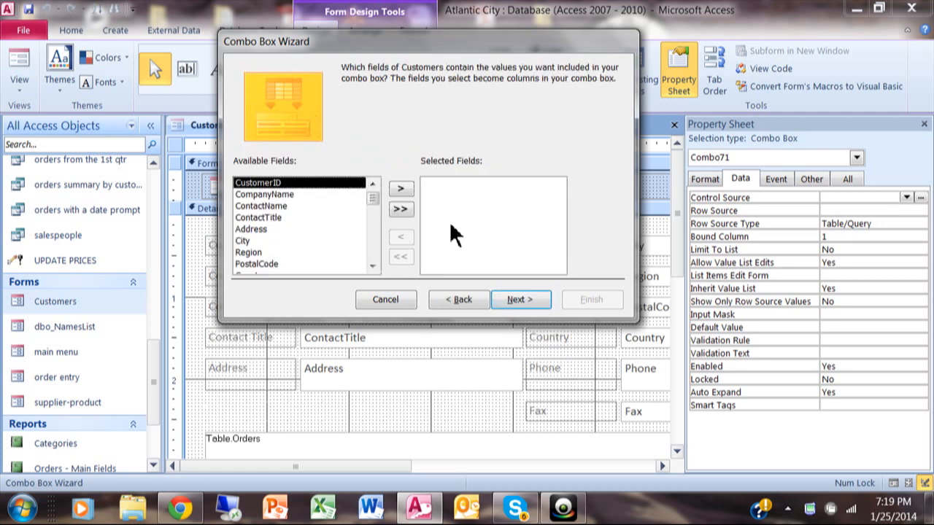
mouse_move(426, 240)
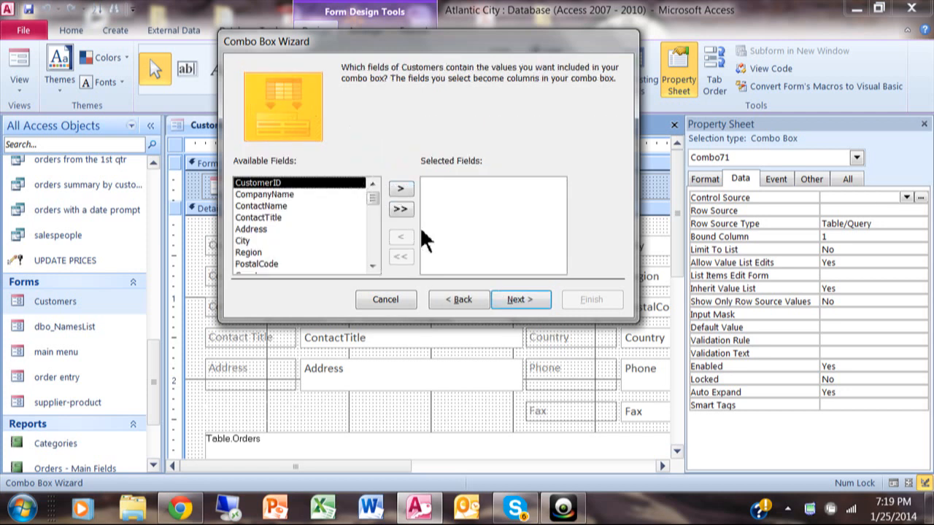
mouse_move(304, 196)
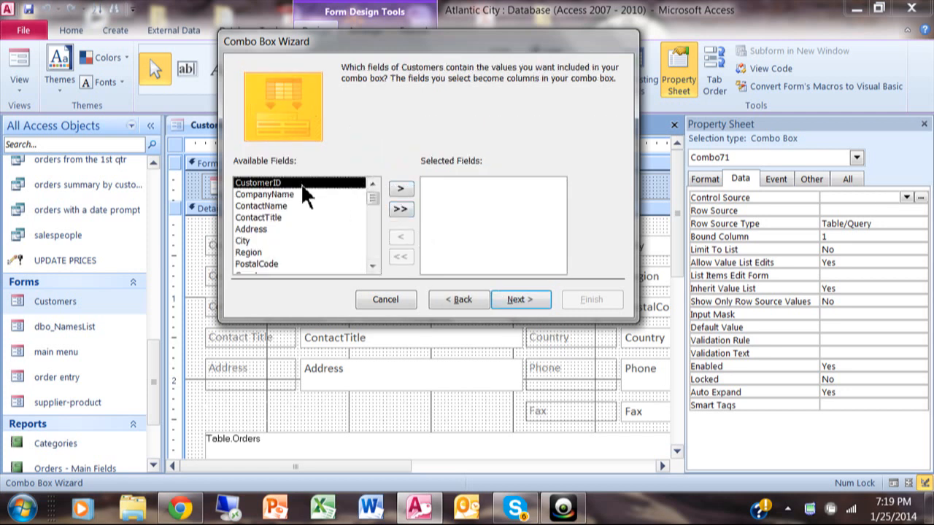
left_click(400, 188)
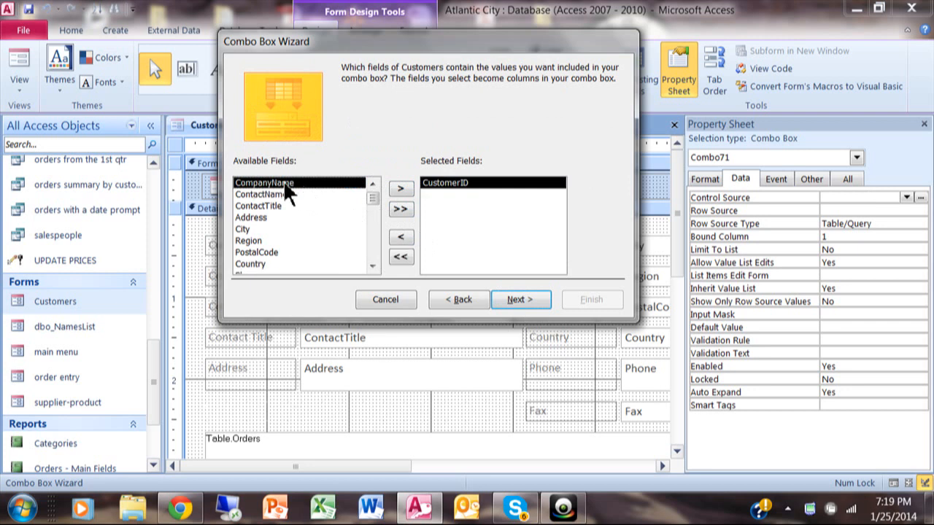
left_click(399, 188)
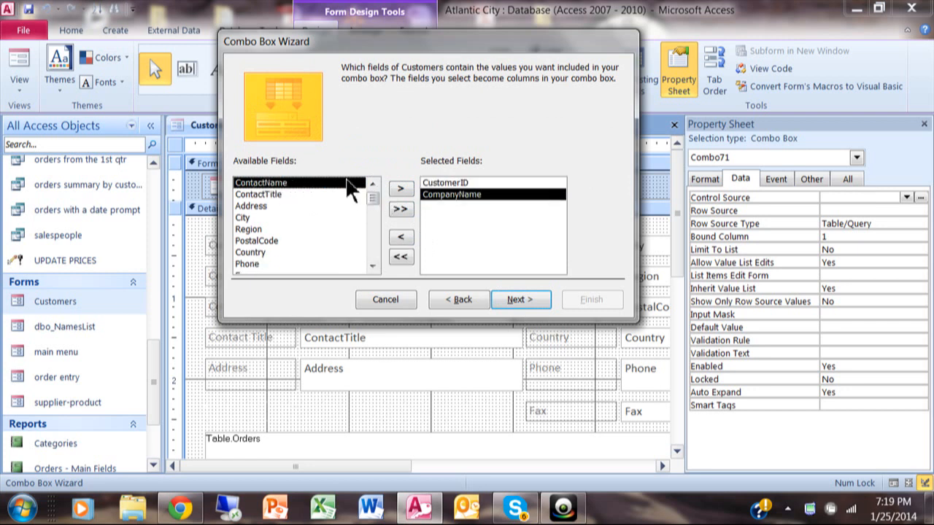
mouse_move(494, 272)
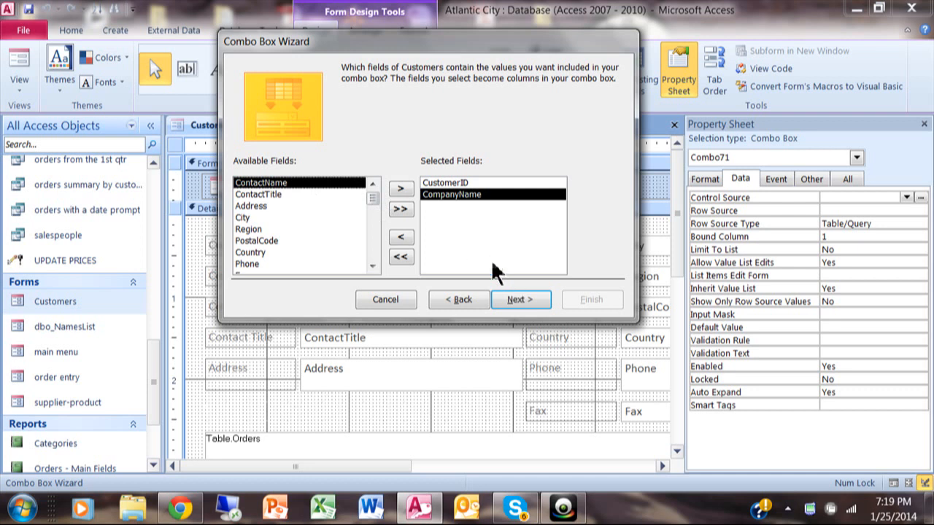
Unhide the Customer ID key column and widen the Company Name column so names fit.
left_click(519, 299)
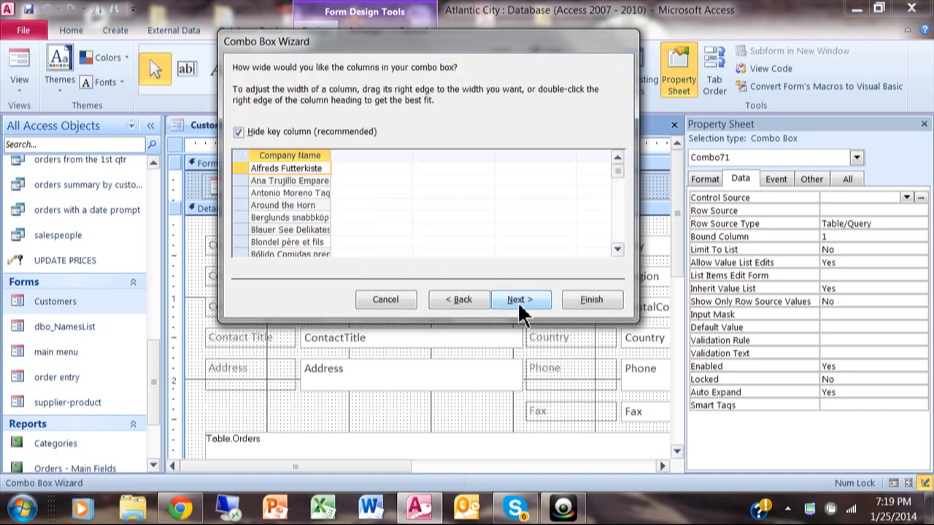
mouse_move(256, 150)
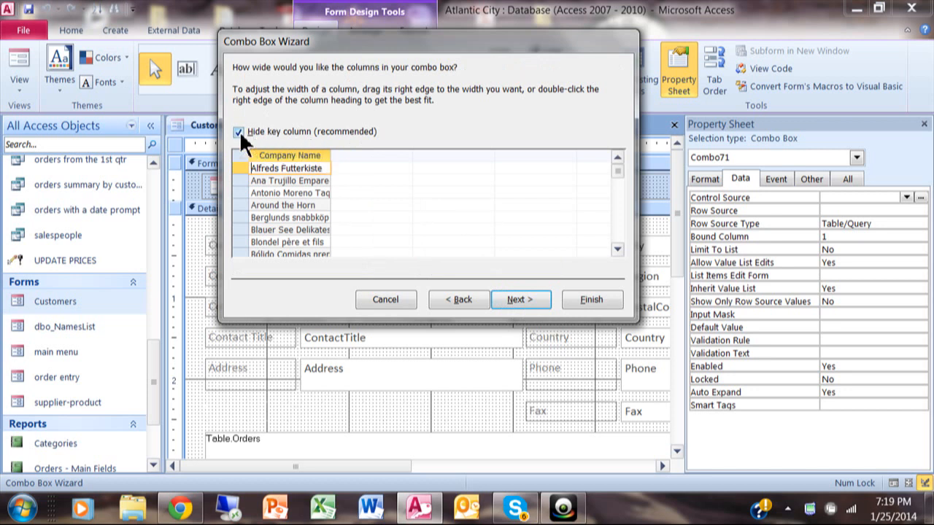
left_click(238, 131)
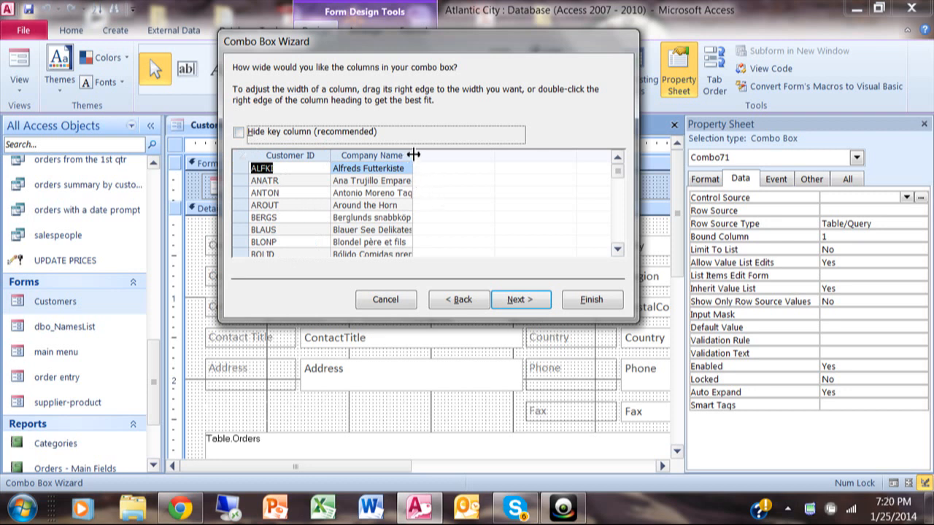
left_click_drag(416, 154, 459, 155)
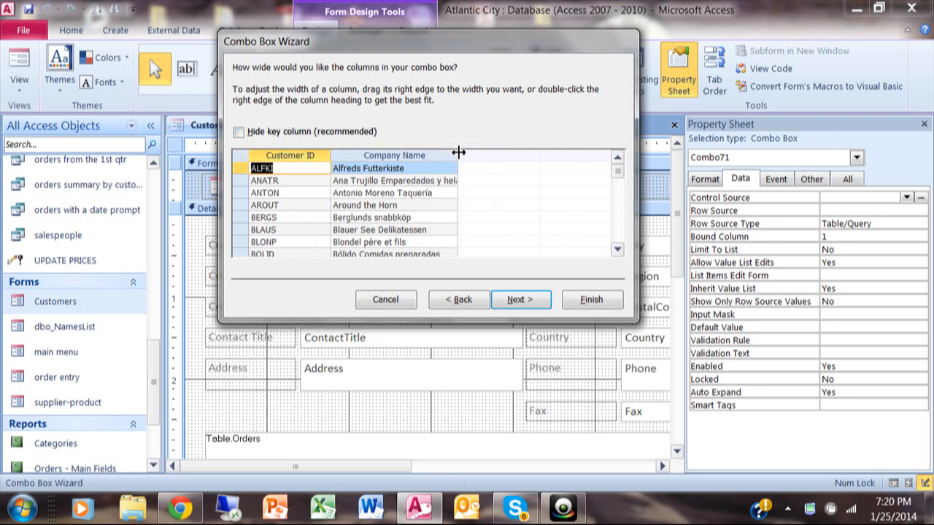
left_click_drag(459, 154, 519, 154)
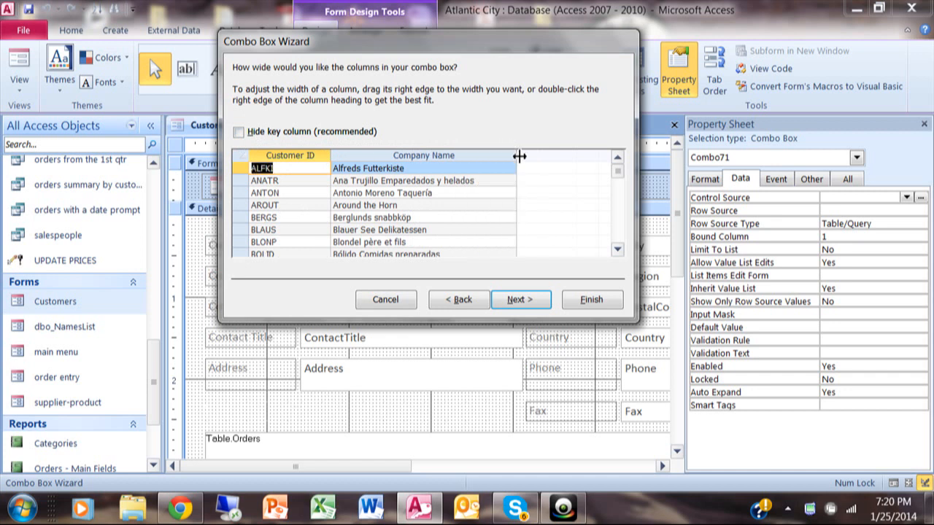
mouse_move(330, 158)
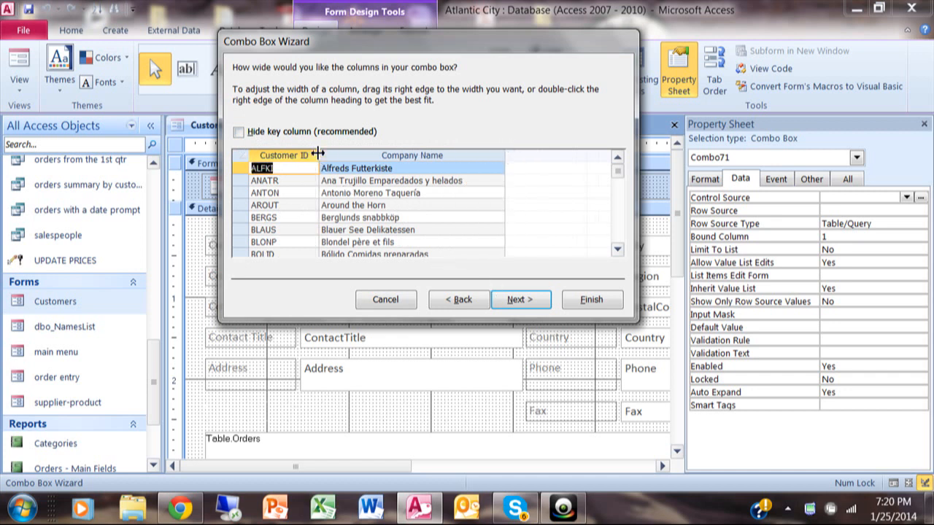
mouse_move(521, 299)
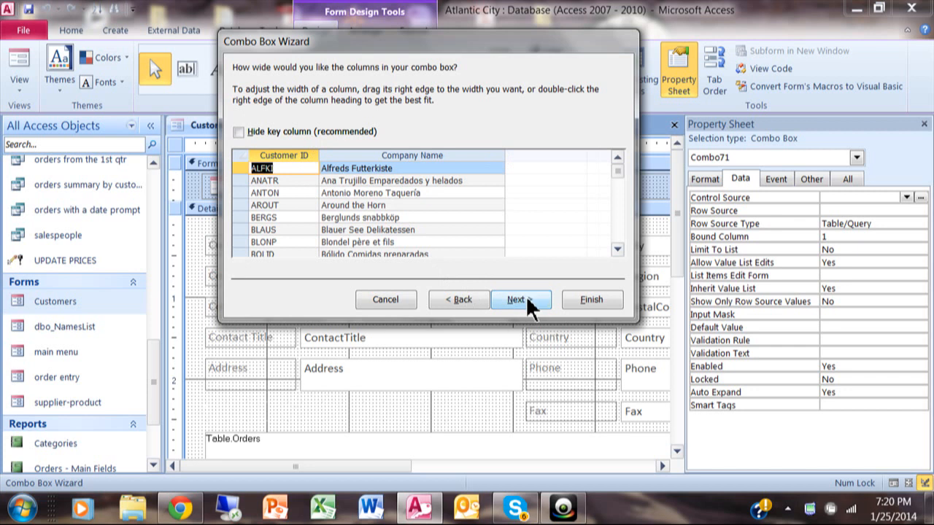
Label the combo box 'Pick A Customer' and finish the wizard.
left_click(521, 299)
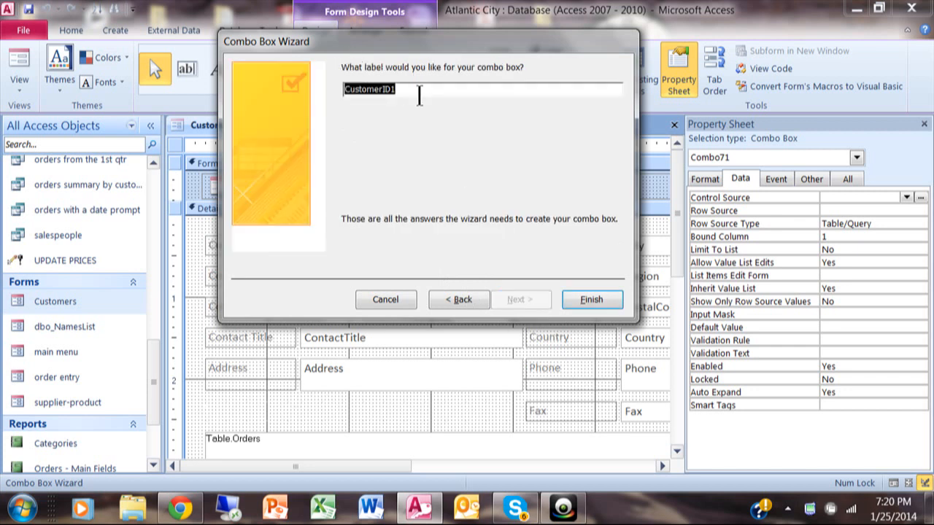
mouse_move(285, 83)
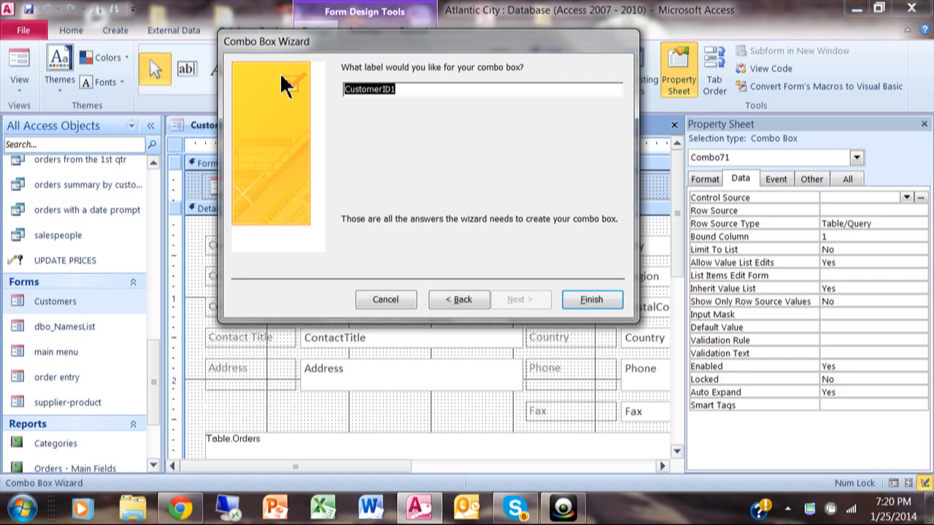
type("P")
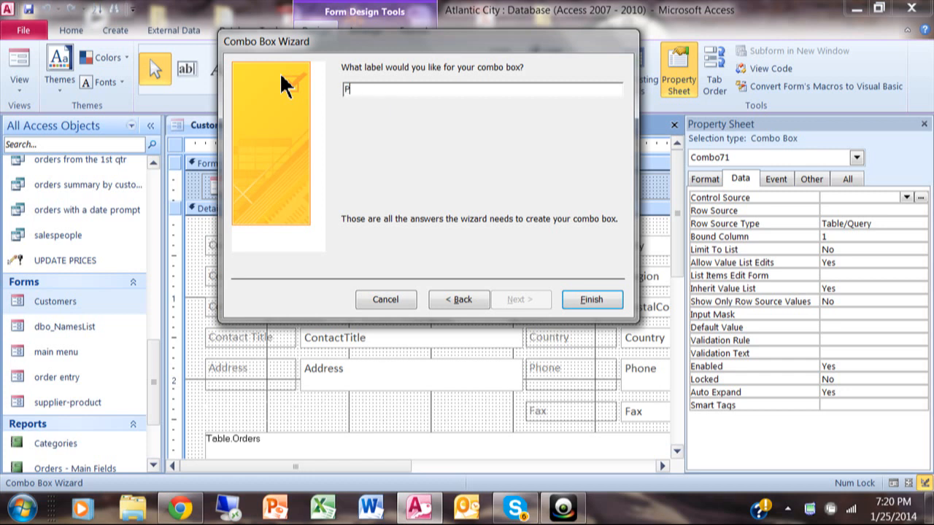
type("ick A Cu")
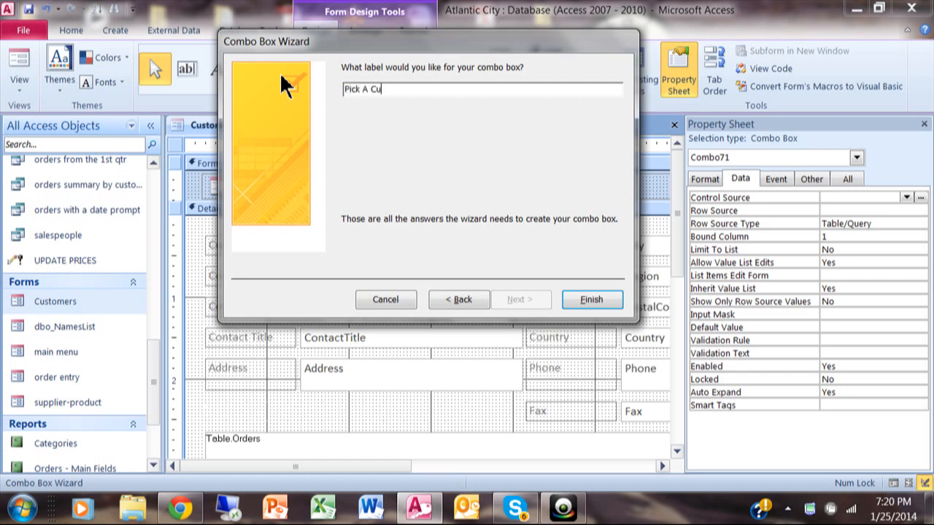
type("stomer")
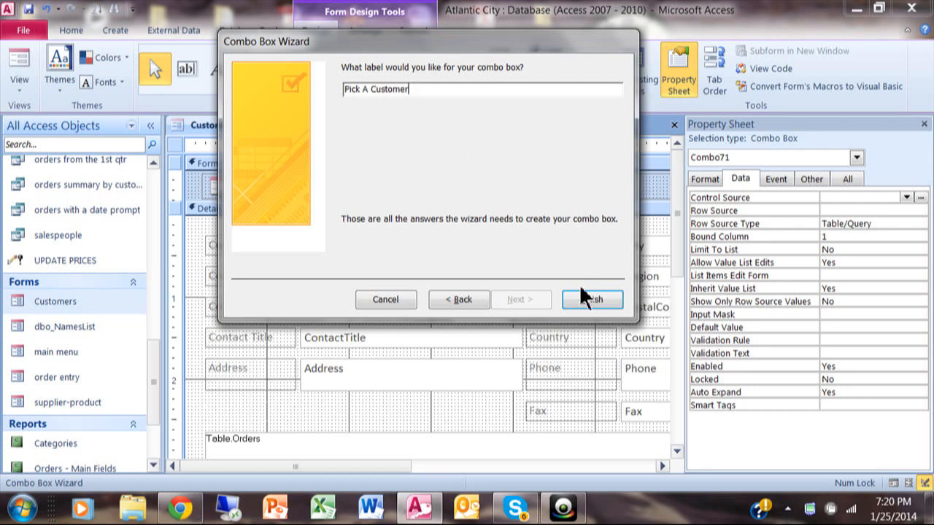
left_click(591, 299)
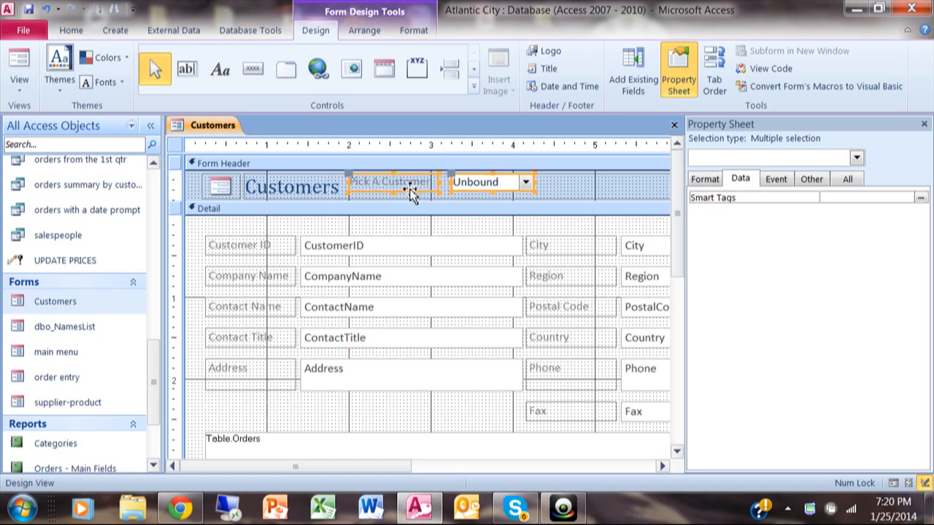
mouse_move(175, 102)
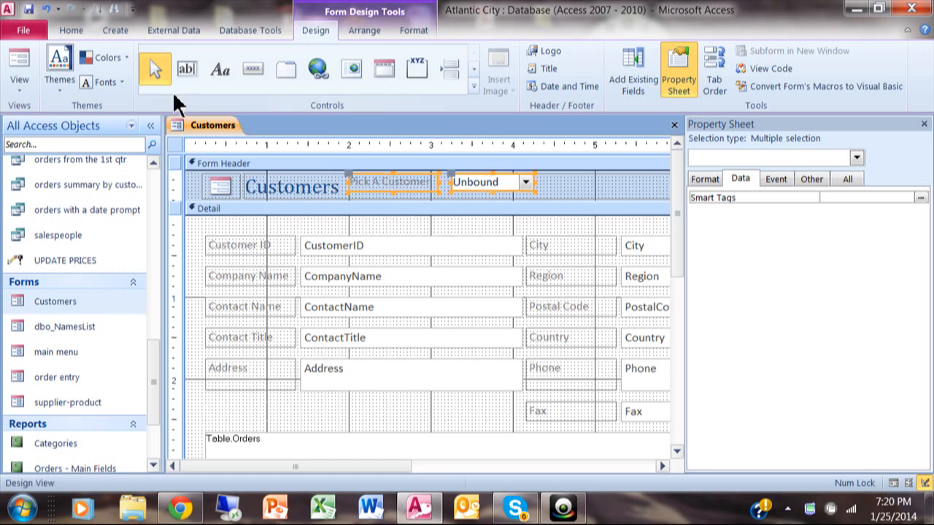
Make the Pick A Customer label and combo box bold from the Home ribbon.
left_click(70, 29)
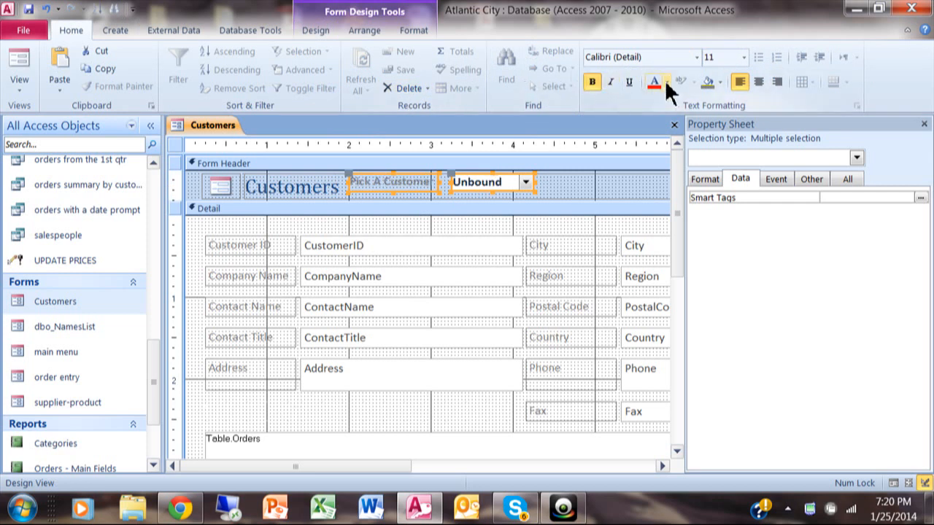
left_click(663, 82)
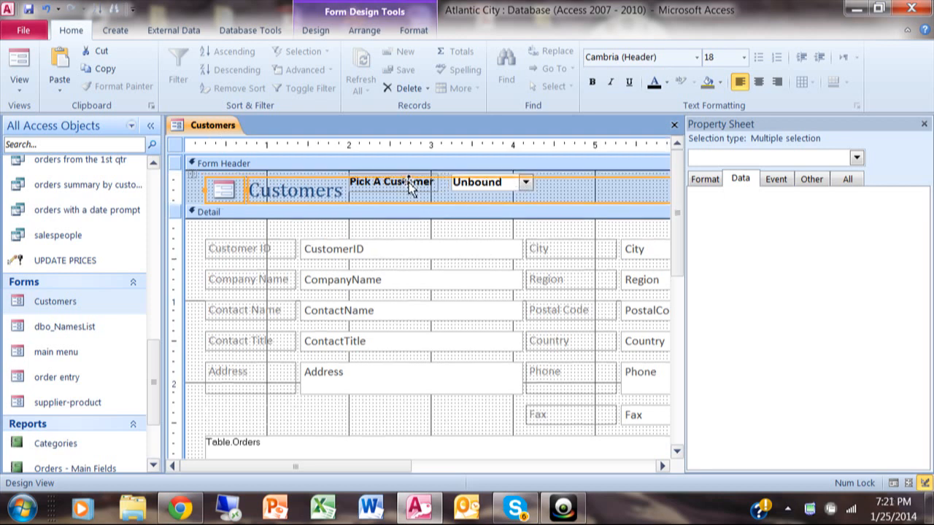
mouse_move(517, 184)
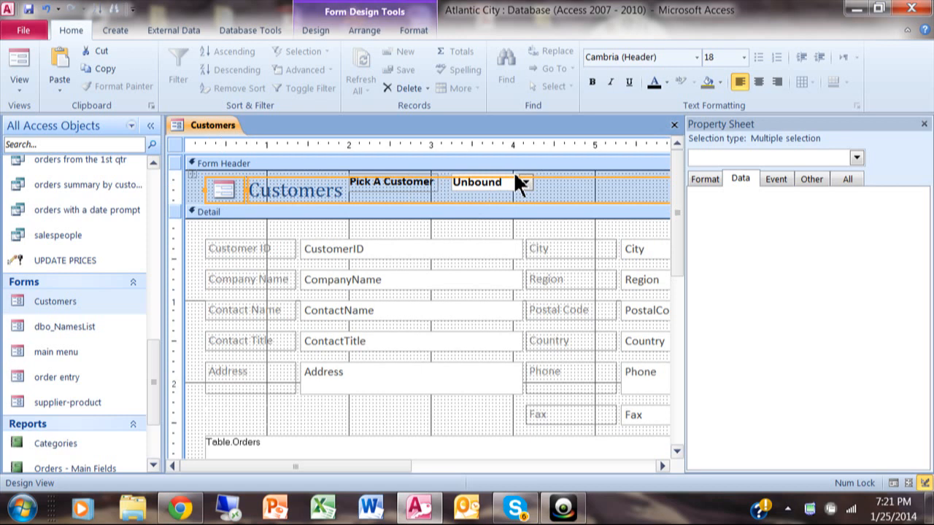
left_click(479, 181)
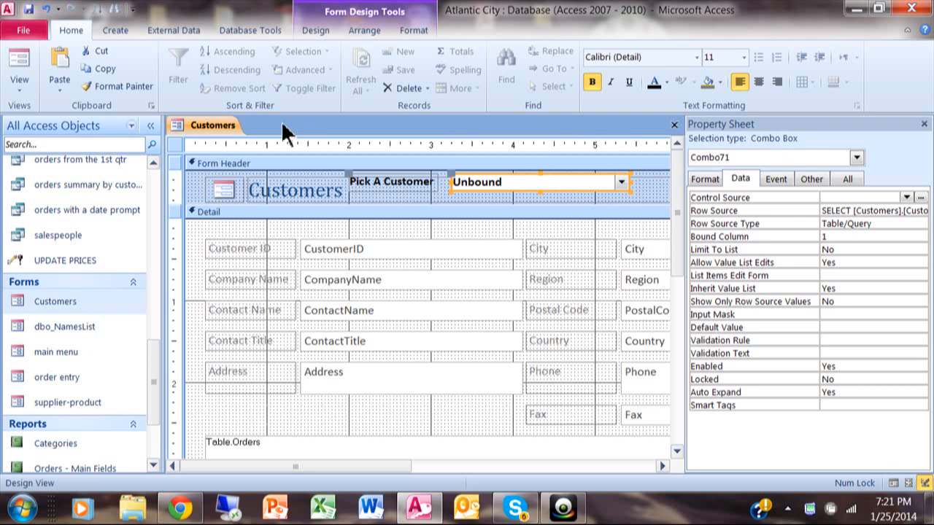
In Form View, pick B's Beverages from the combo box, then browse the list toward The Big Cheese.
right_click(208, 125)
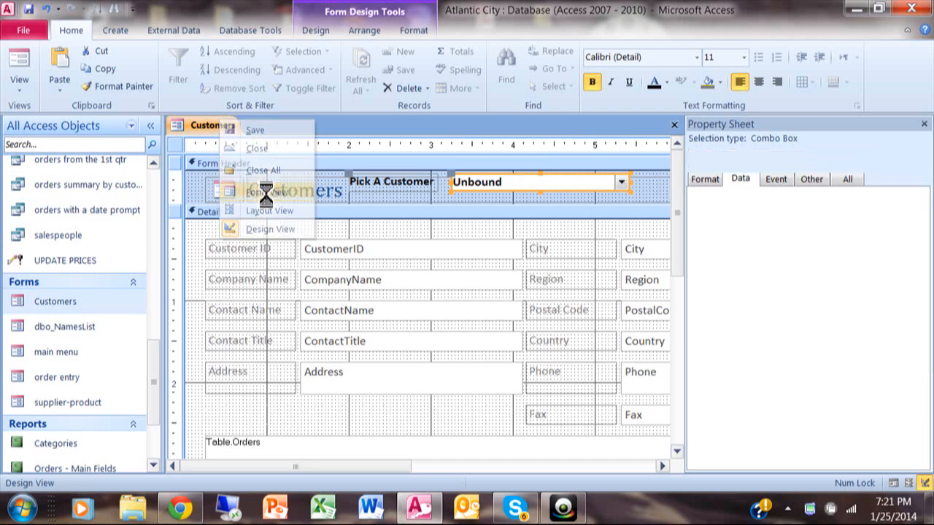
left_click(268, 193)
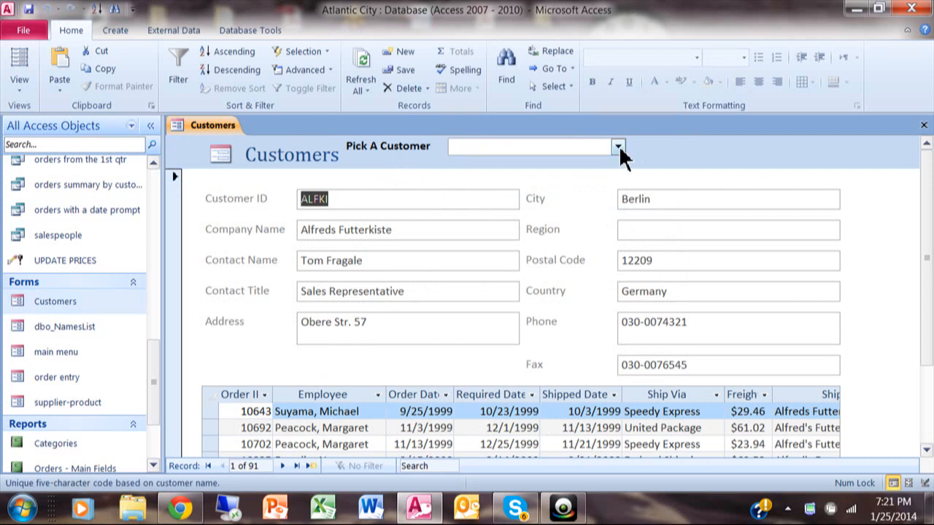
left_click(618, 146)
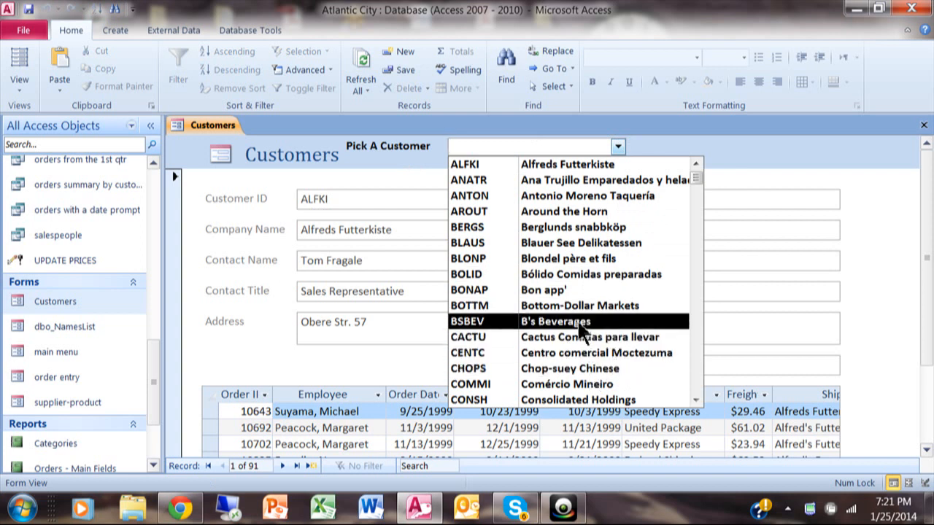
left_click(556, 322)
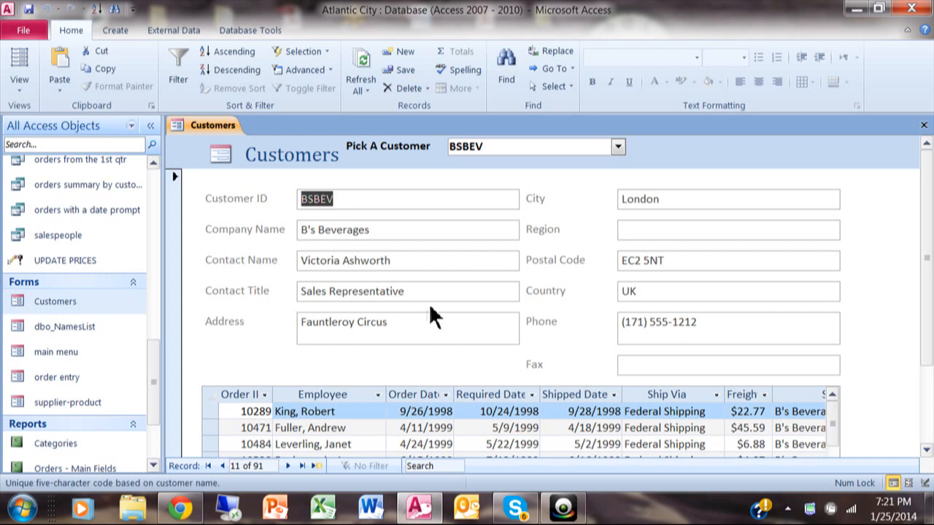
mouse_move(620, 157)
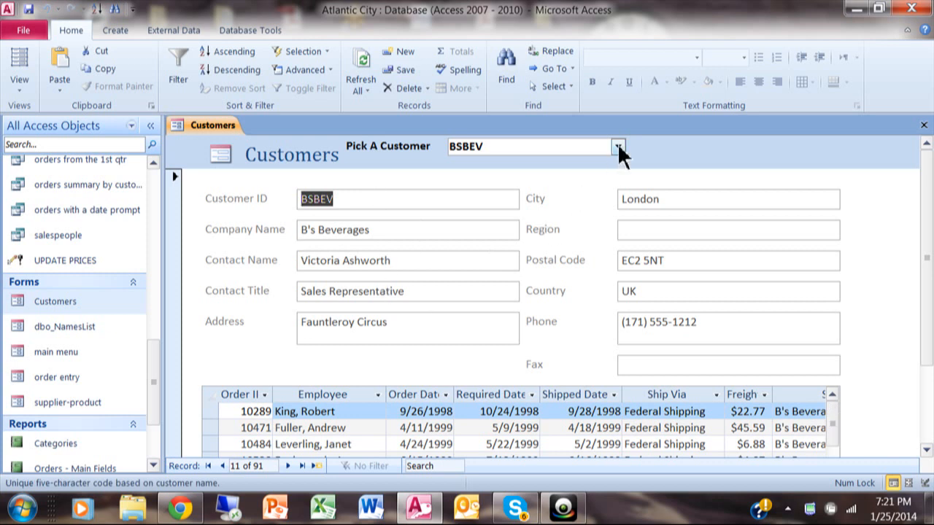
left_click(618, 145)
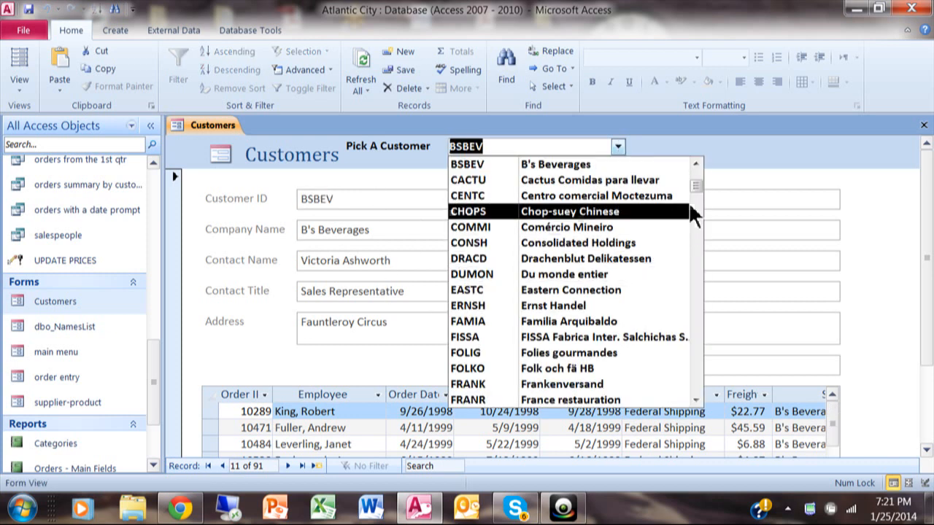
scroll("down", 3)
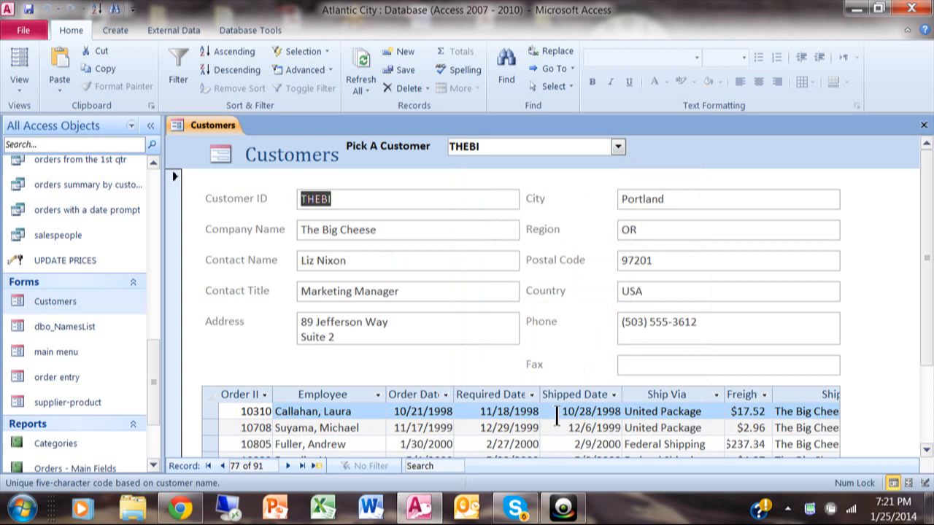
mouse_move(363, 115)
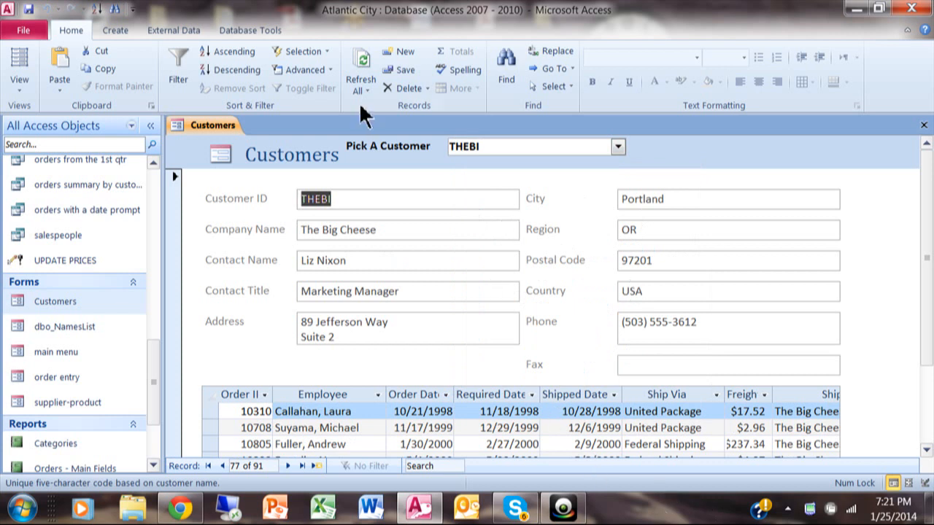
Return to Design View and expand the full Controls gallery again.
right_click(207, 126)
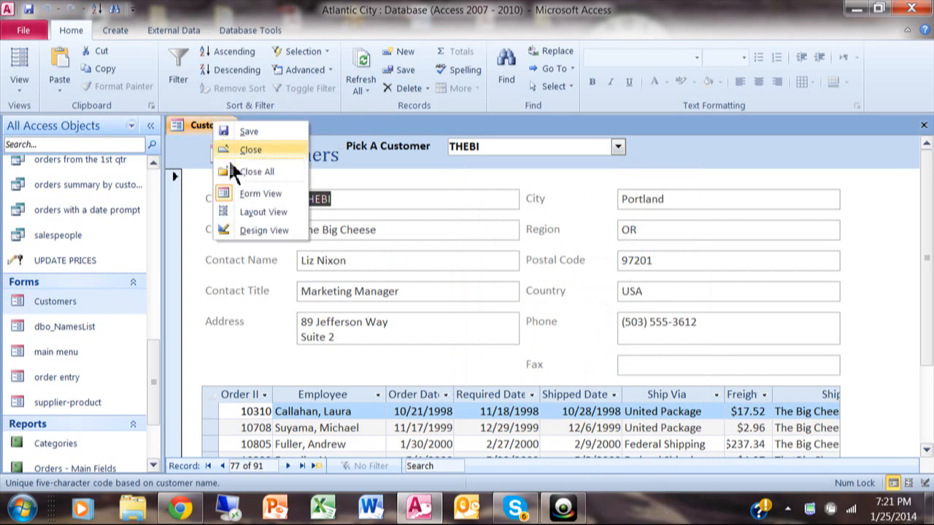
left_click(264, 230)
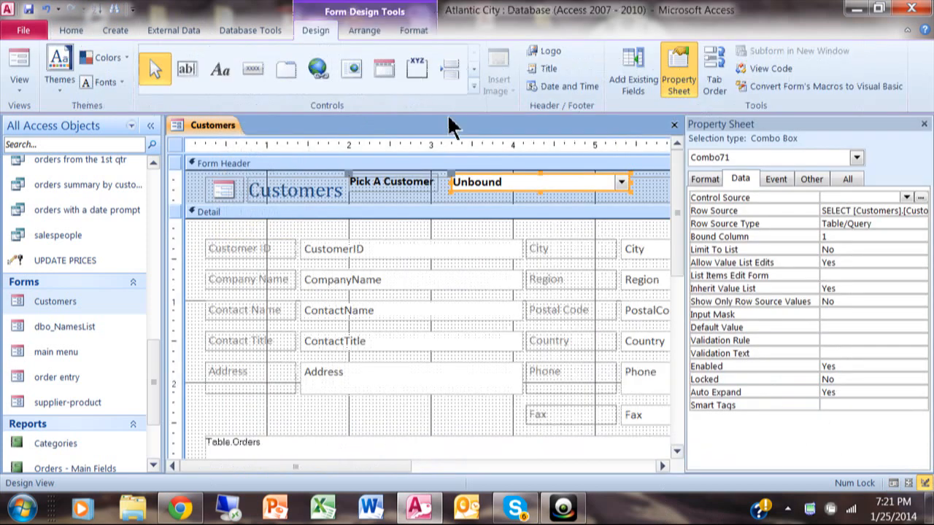
left_click(472, 91)
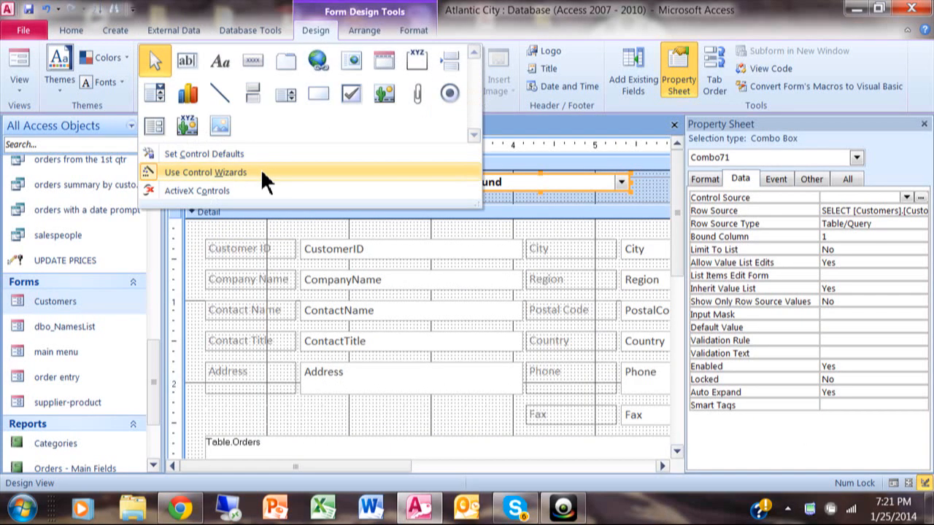
mouse_move(514, 131)
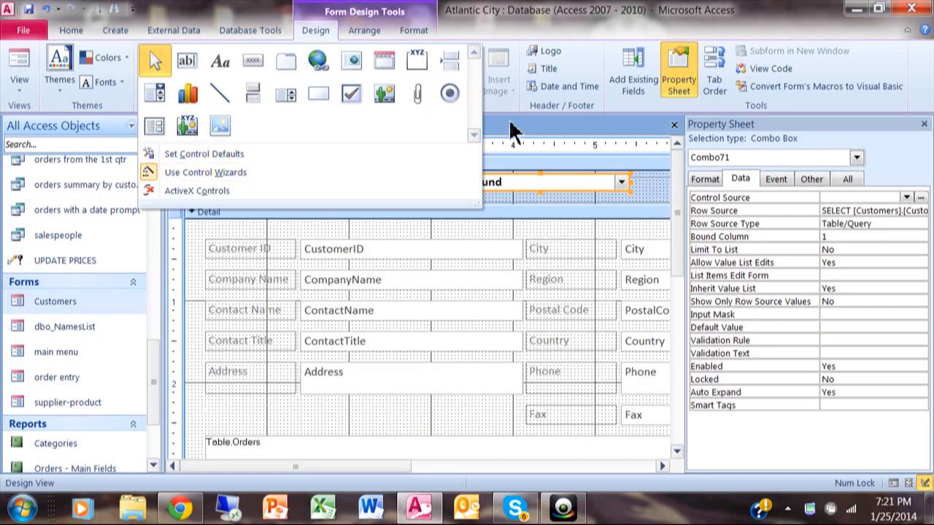
mouse_move(479, 95)
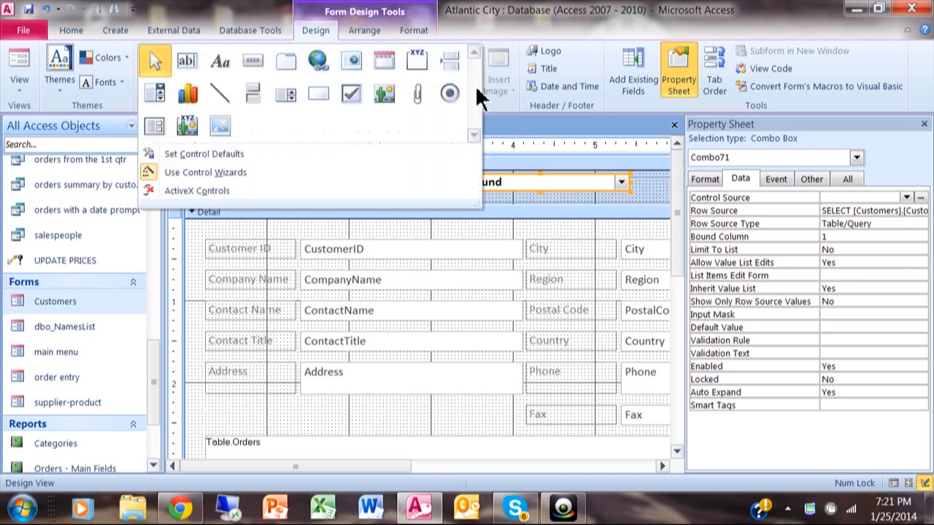
mouse_move(154, 93)
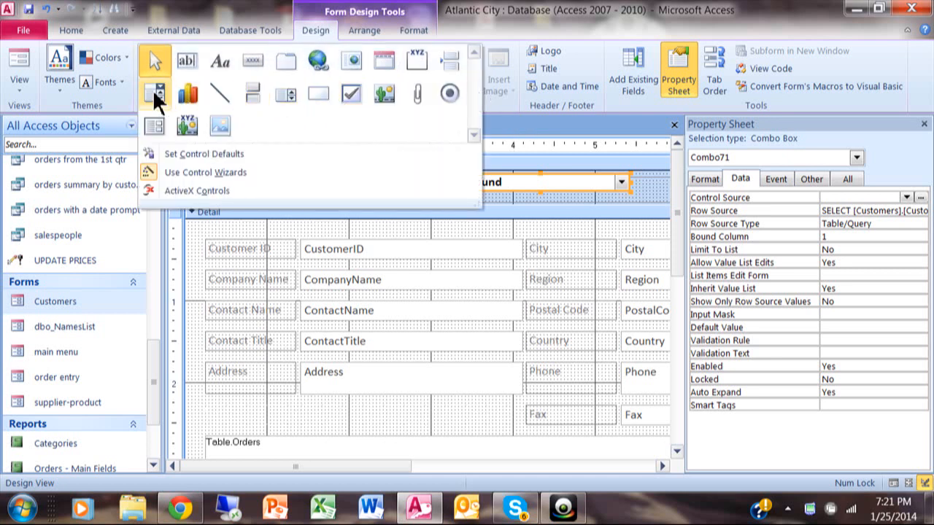
mouse_move(252, 93)
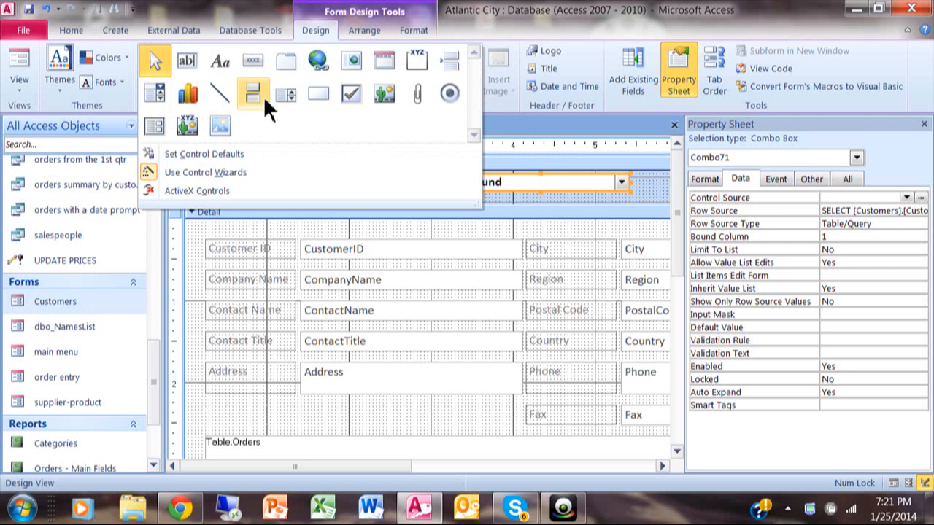